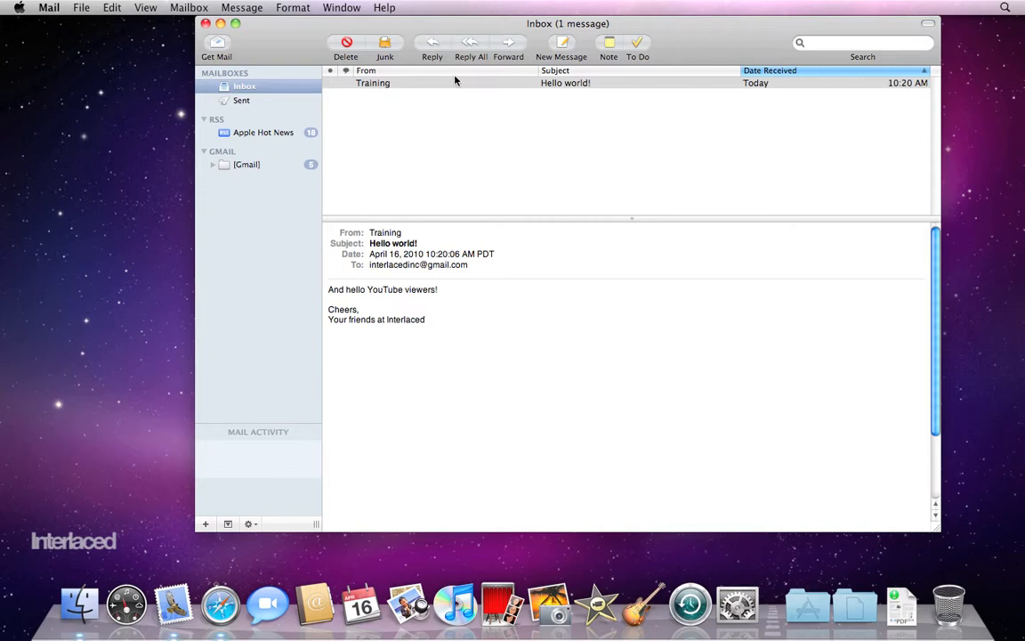
{"action": "mouse_move", "coordinate": [520, 235]}
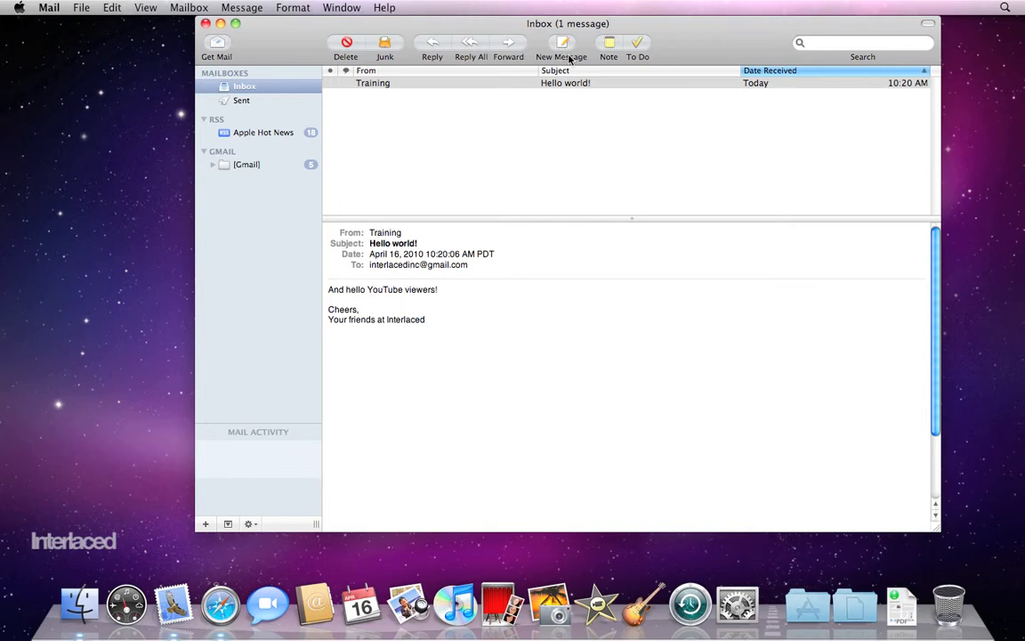
{"action": "mouse_move", "coordinate": [562, 43]}
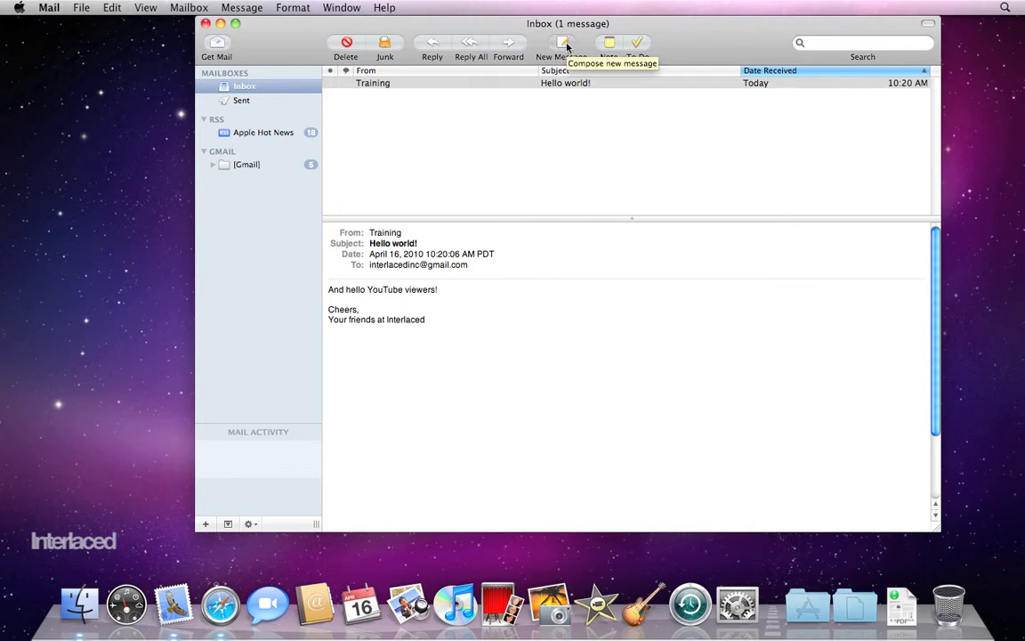
Step: Start a blank new message from the Mail toolbar
{"action": "left_click", "coordinate": [563, 44]}
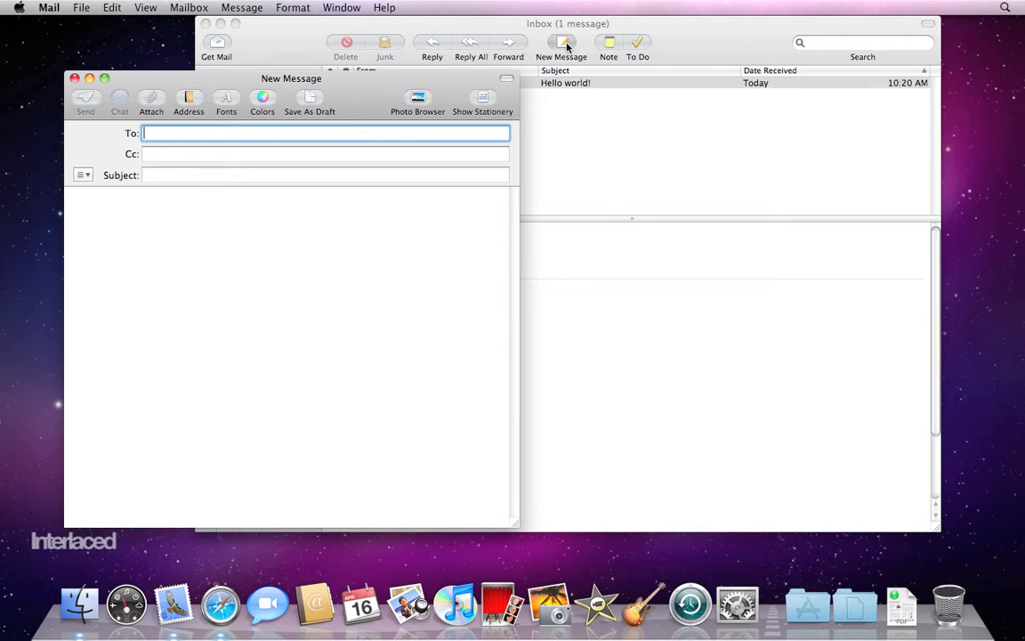
{"action": "mouse_move", "coordinate": [226, 97]}
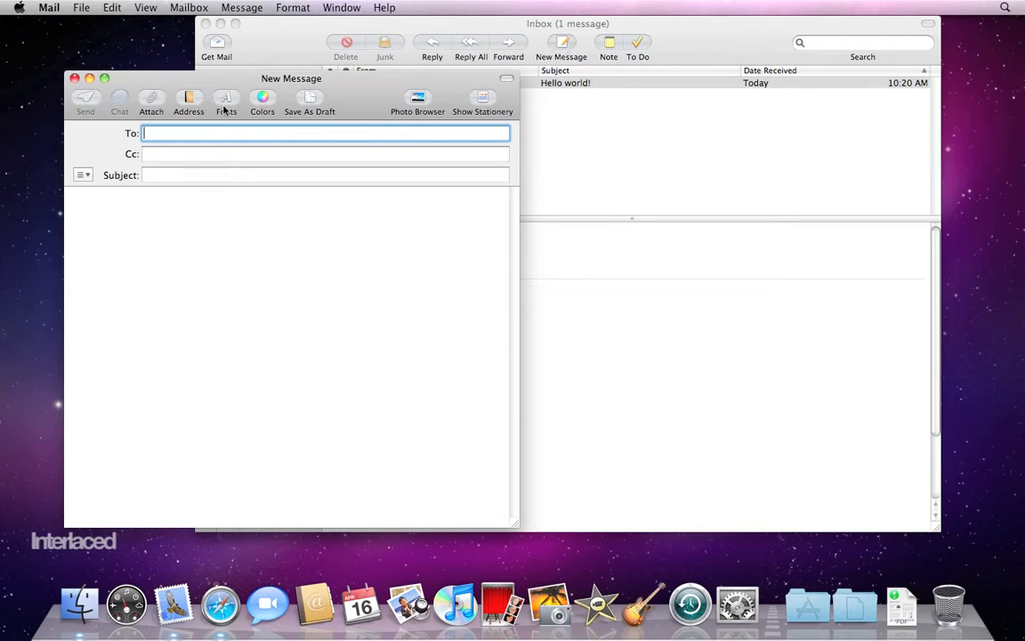
{"action": "mouse_move", "coordinate": [269, 121]}
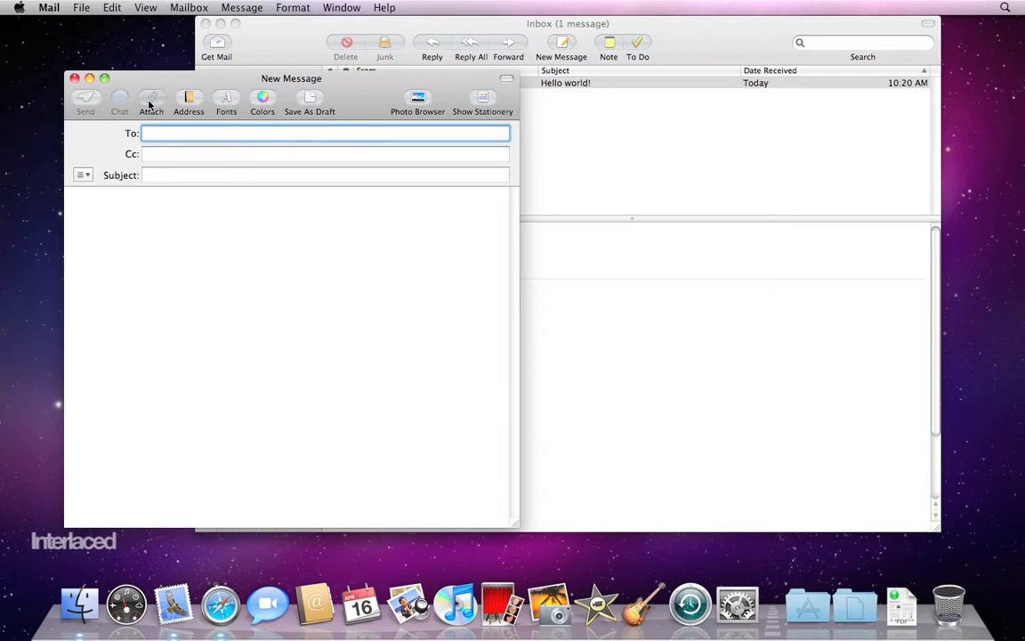
{"action": "mouse_move", "coordinate": [151, 98]}
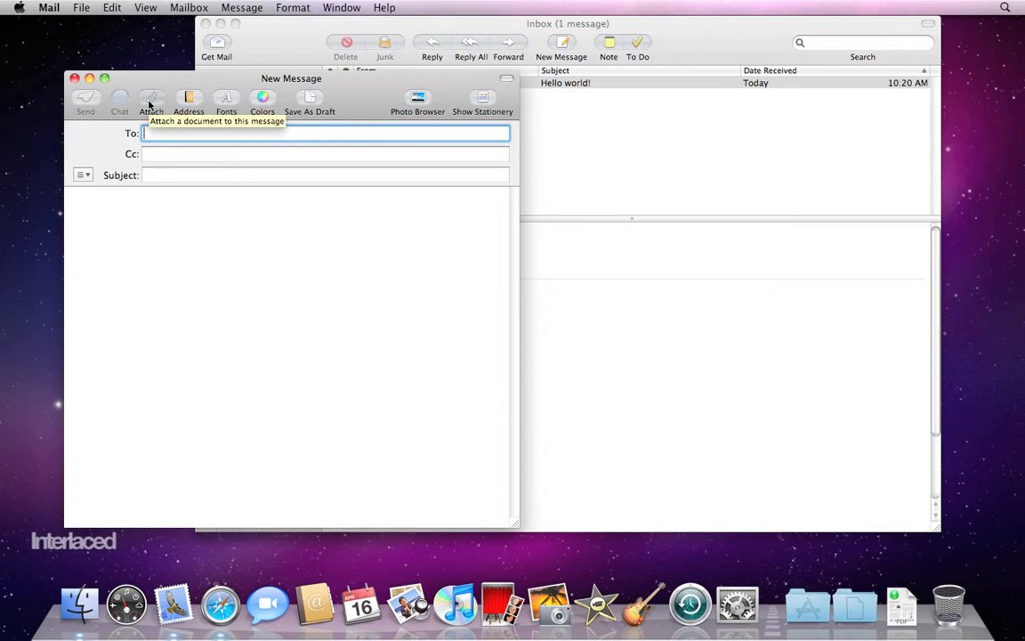
{"action": "mouse_move", "coordinate": [189, 98]}
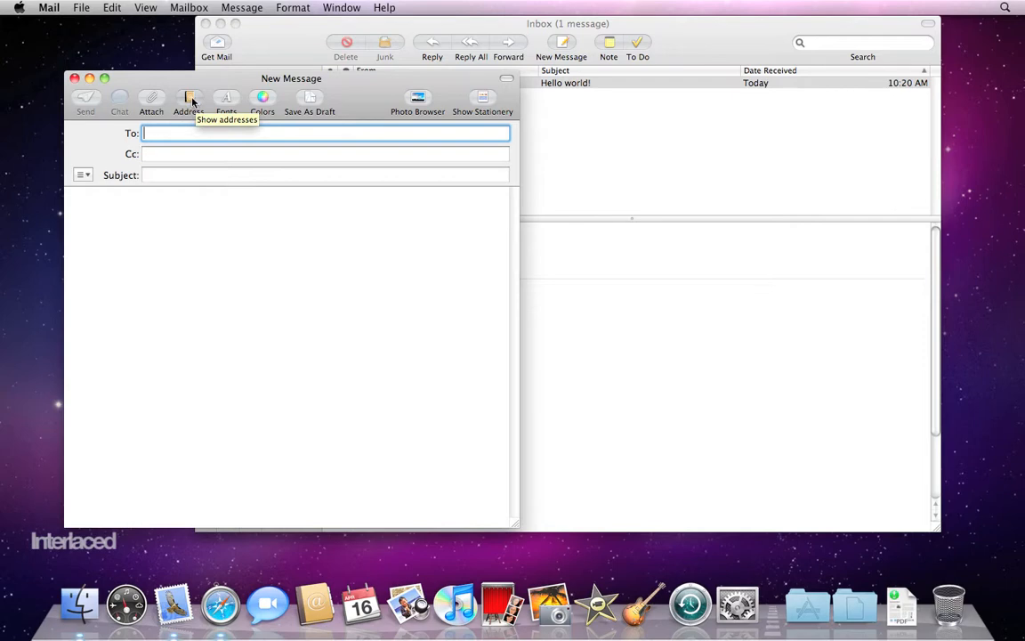
{"action": "mouse_move", "coordinate": [261, 110]}
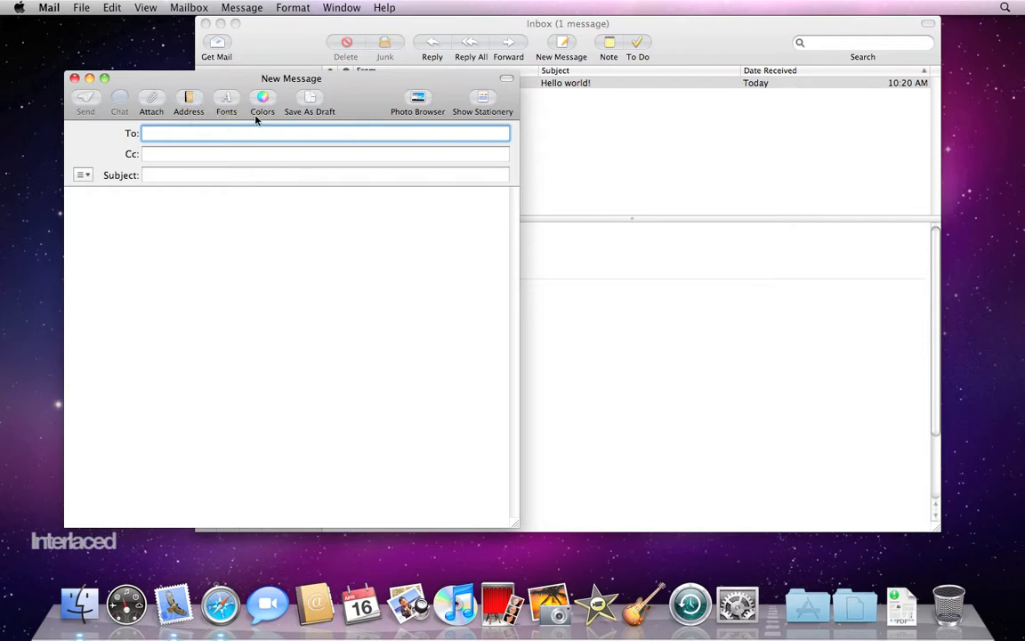
{"action": "mouse_move", "coordinate": [321, 117]}
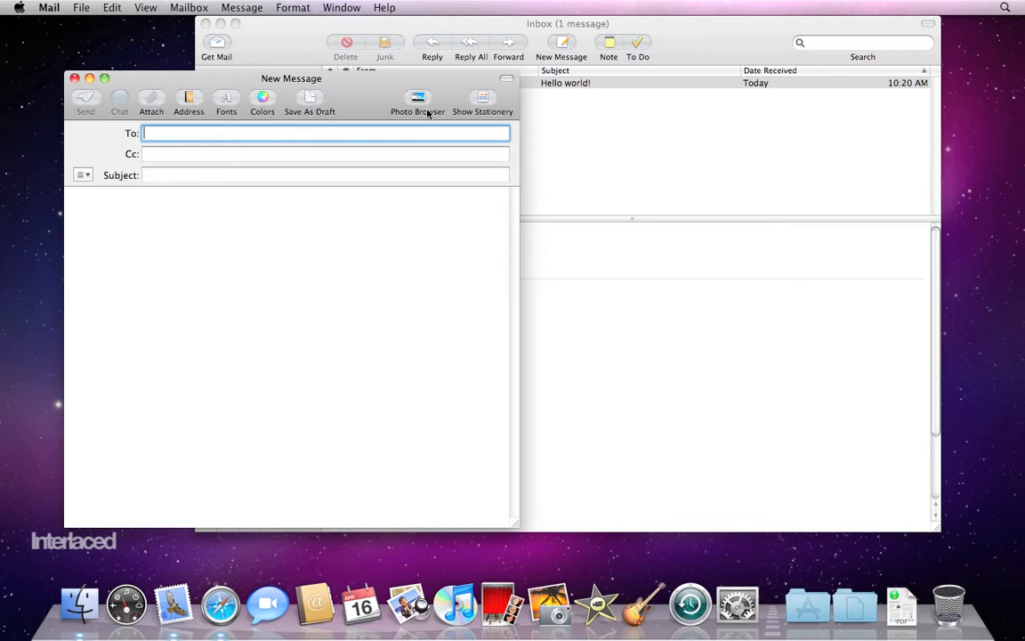
{"action": "left_click", "coordinate": [417, 100]}
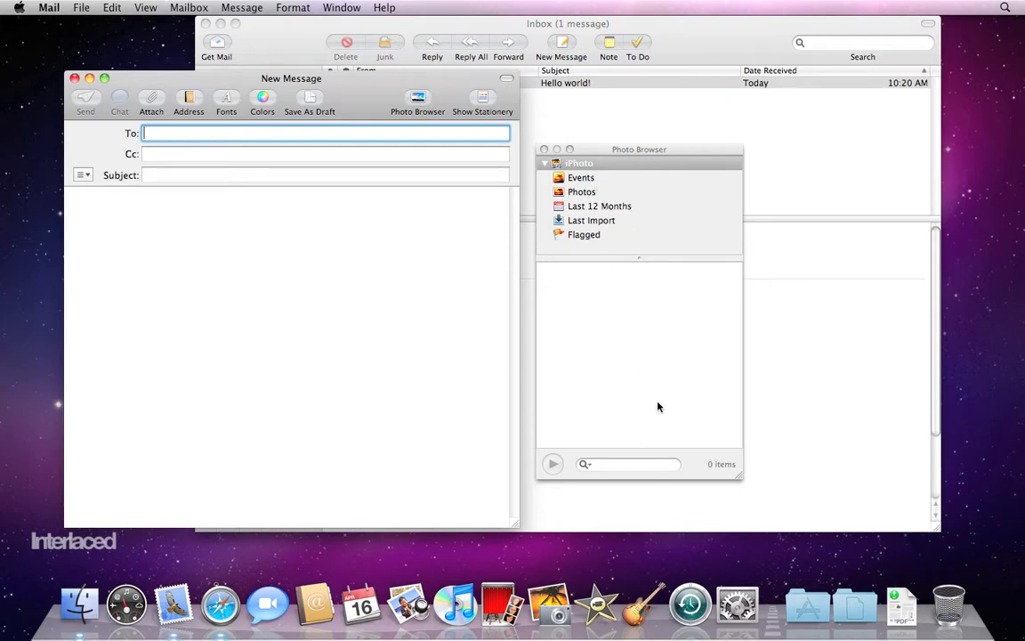
{"action": "mouse_move", "coordinate": [591, 289]}
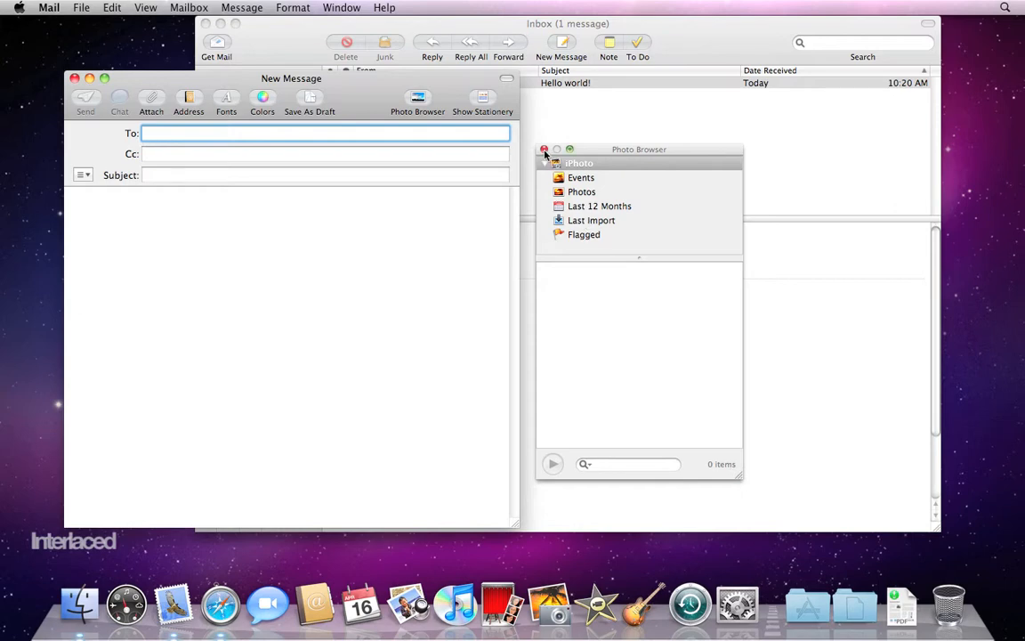
{"action": "left_click", "coordinate": [545, 150]}
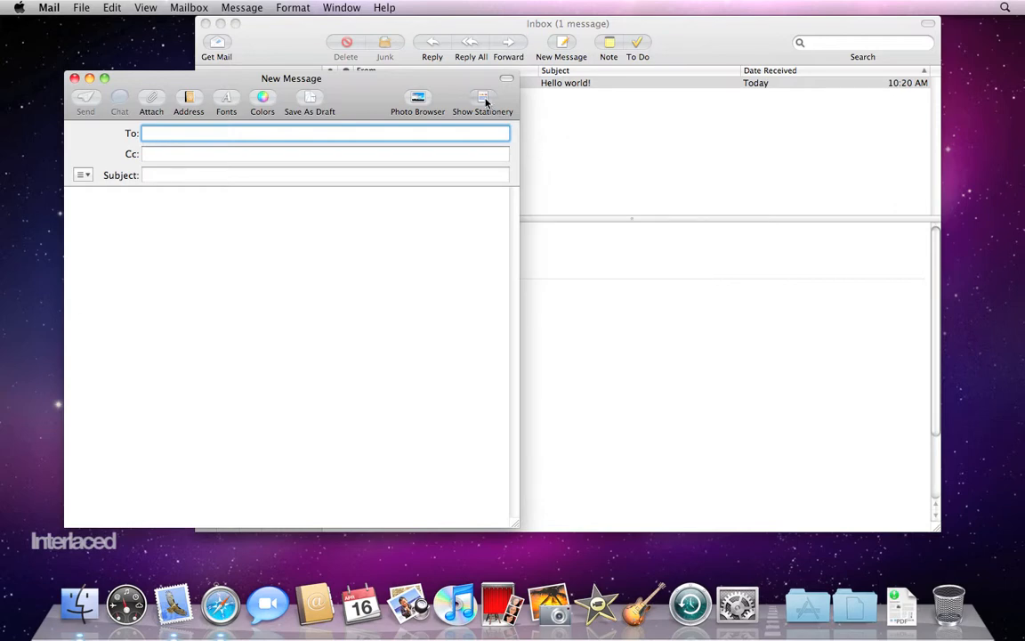
{"action": "mouse_move", "coordinate": [484, 100]}
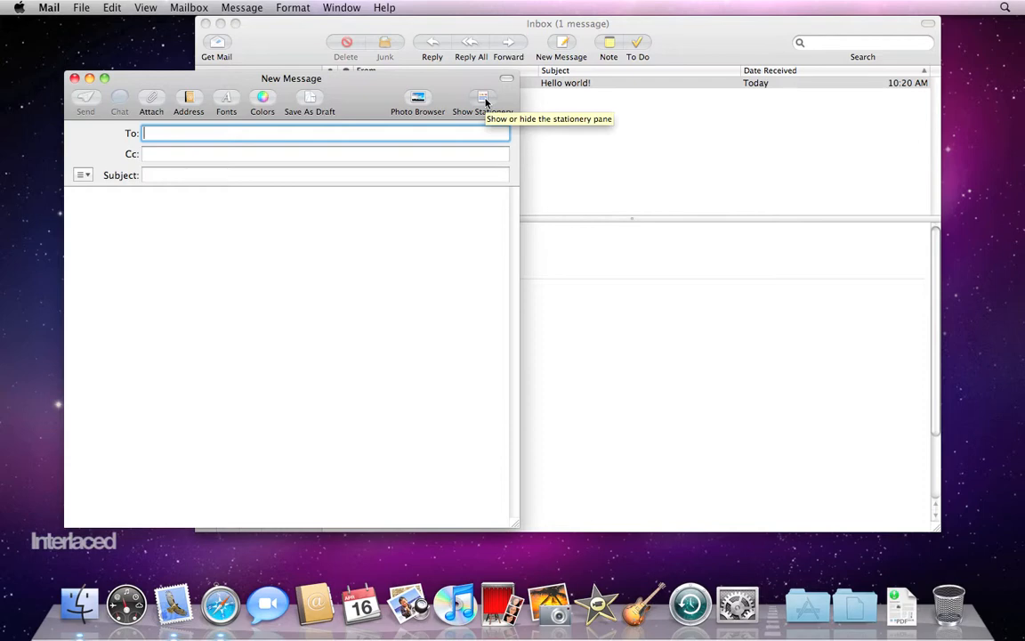
{"action": "mouse_move", "coordinate": [245, 139]}
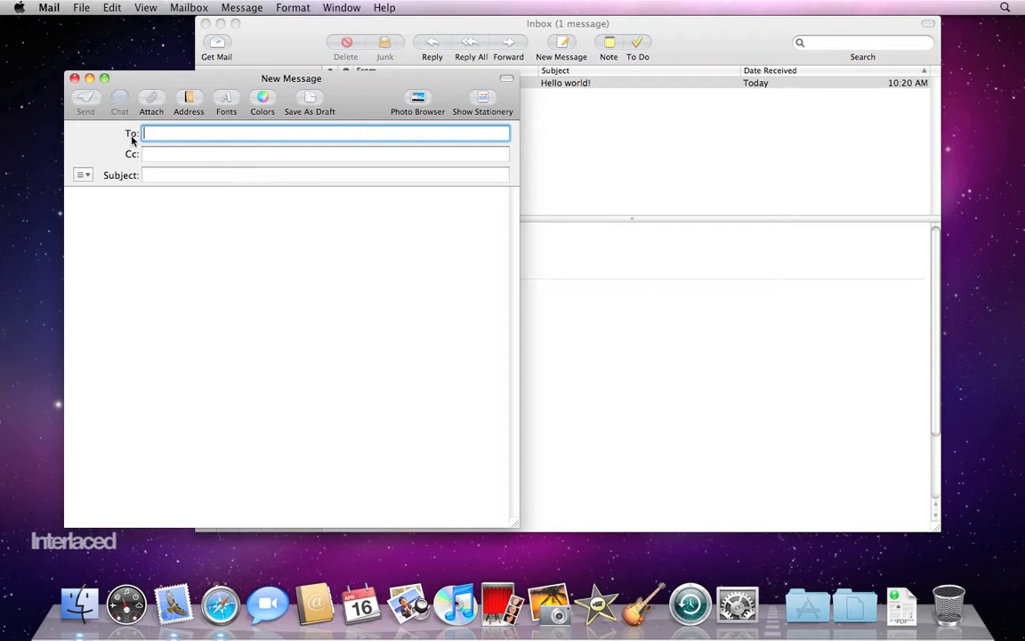
{"action": "mouse_move", "coordinate": [149, 199]}
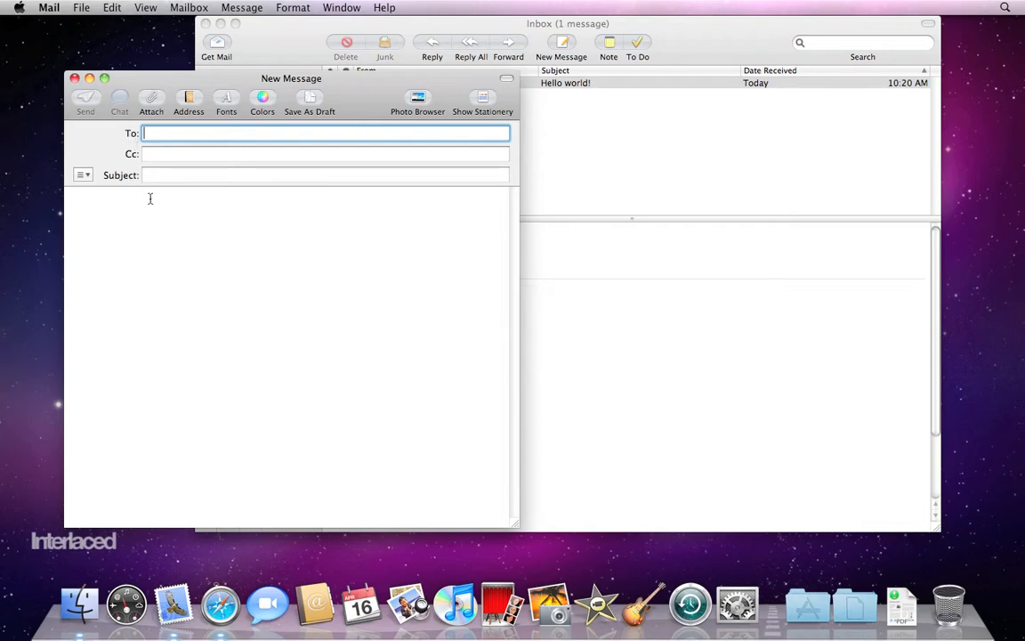
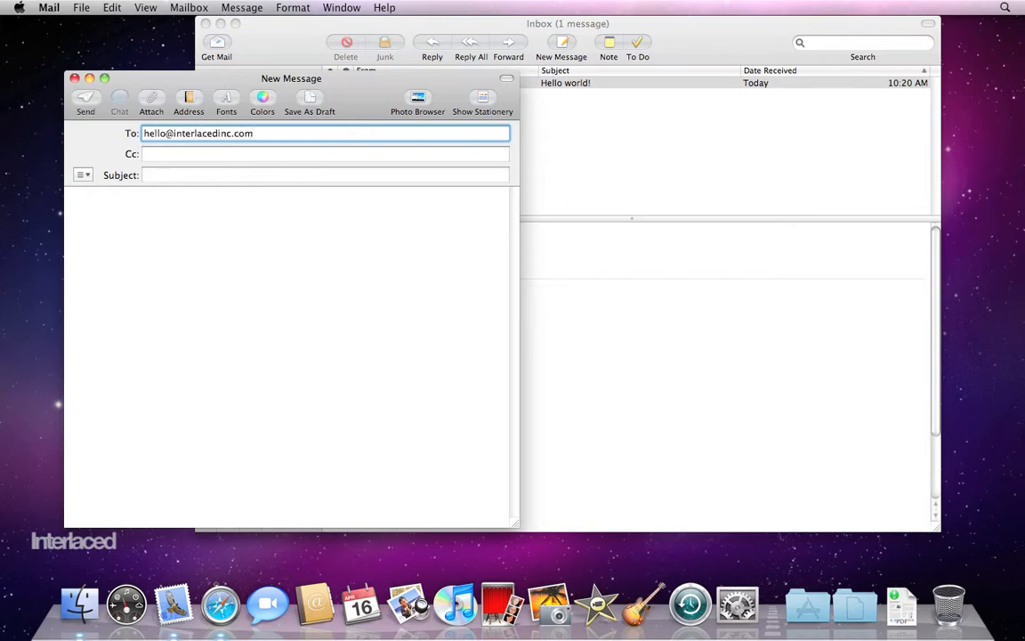
{"action": "left_click", "coordinate": [324, 174]}
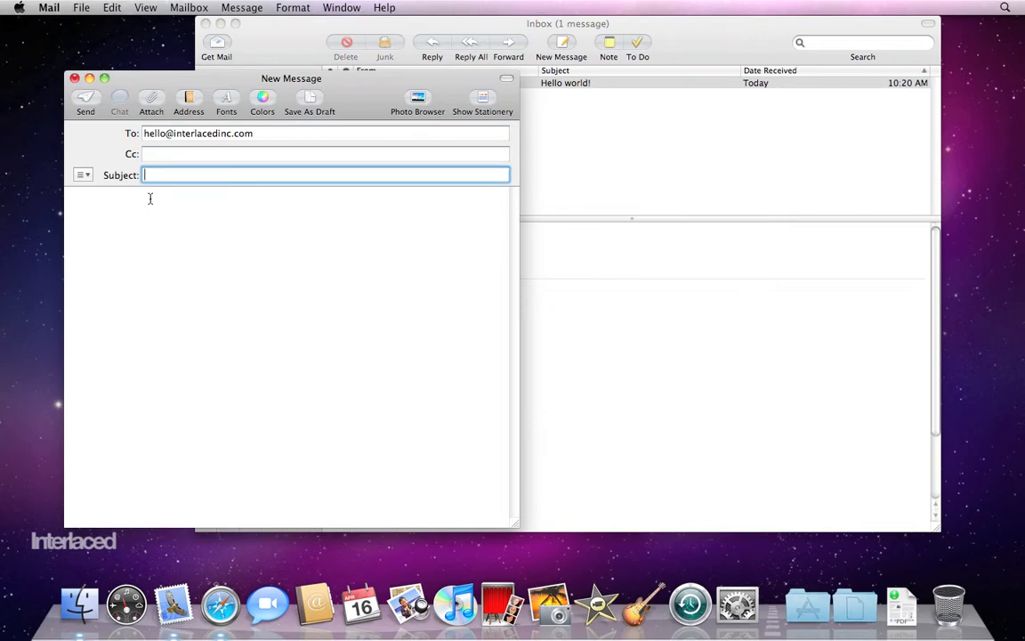
{"action": "type", "text": "What's up"}
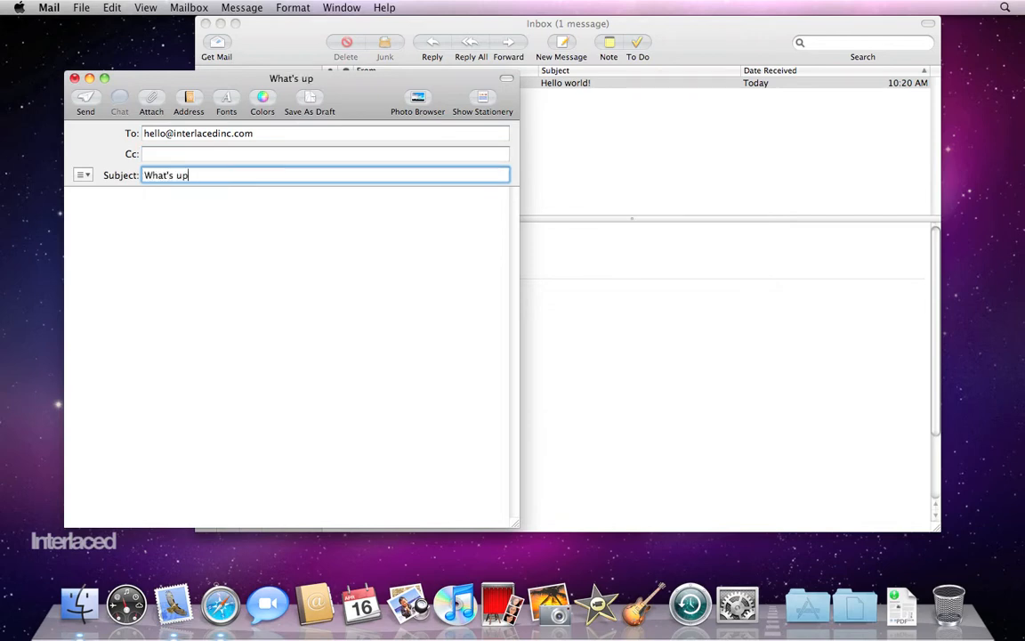
{"action": "type", "text": "?"}
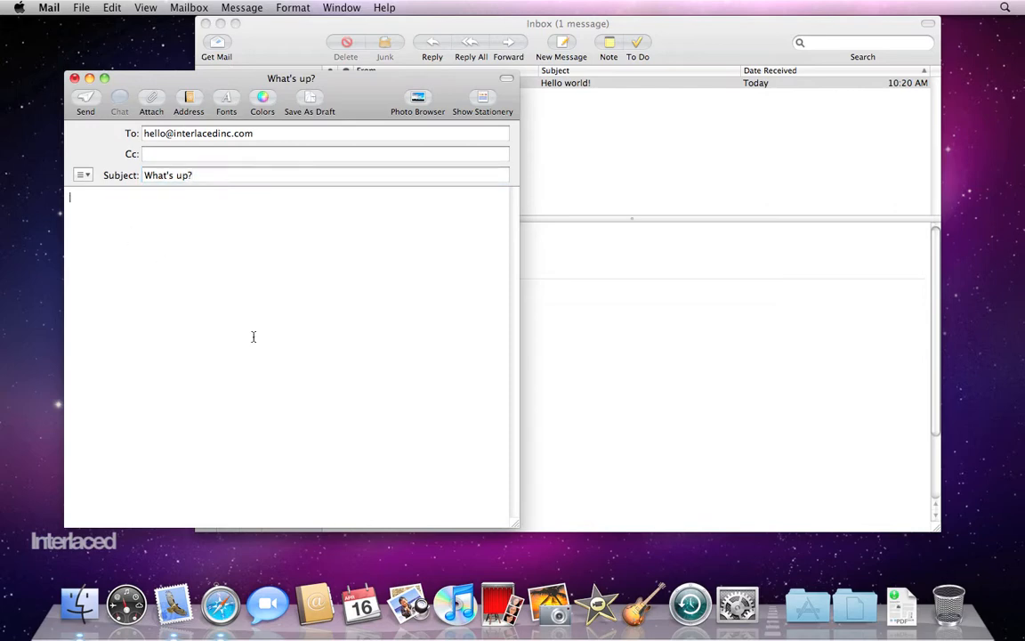
Step: Begin the body with the greeting "Dear Important People,"
{"action": "type", "text": "D"}
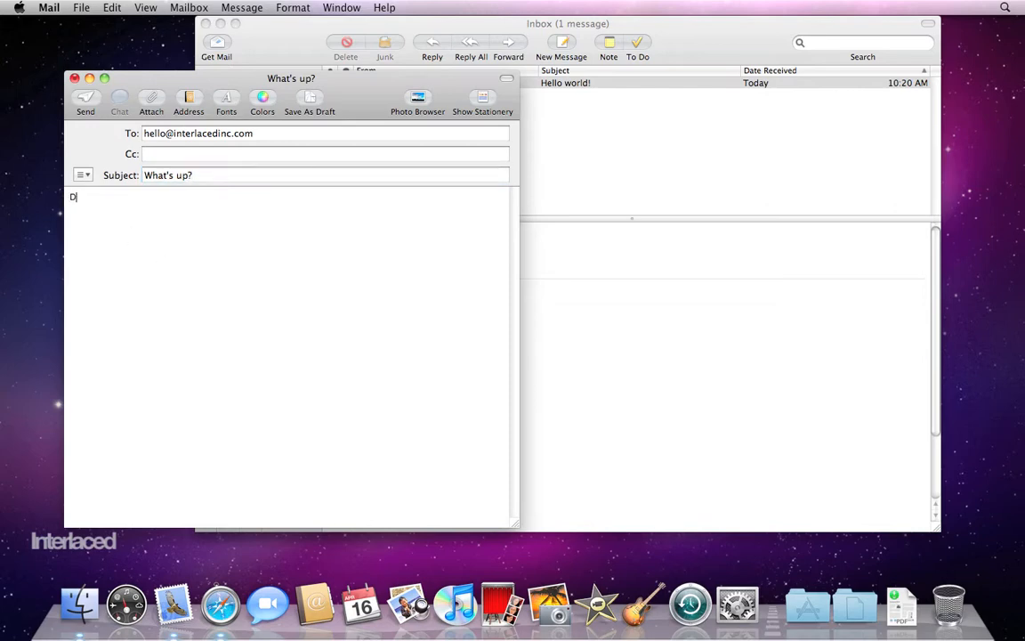
{"action": "type", "text": "ear"}
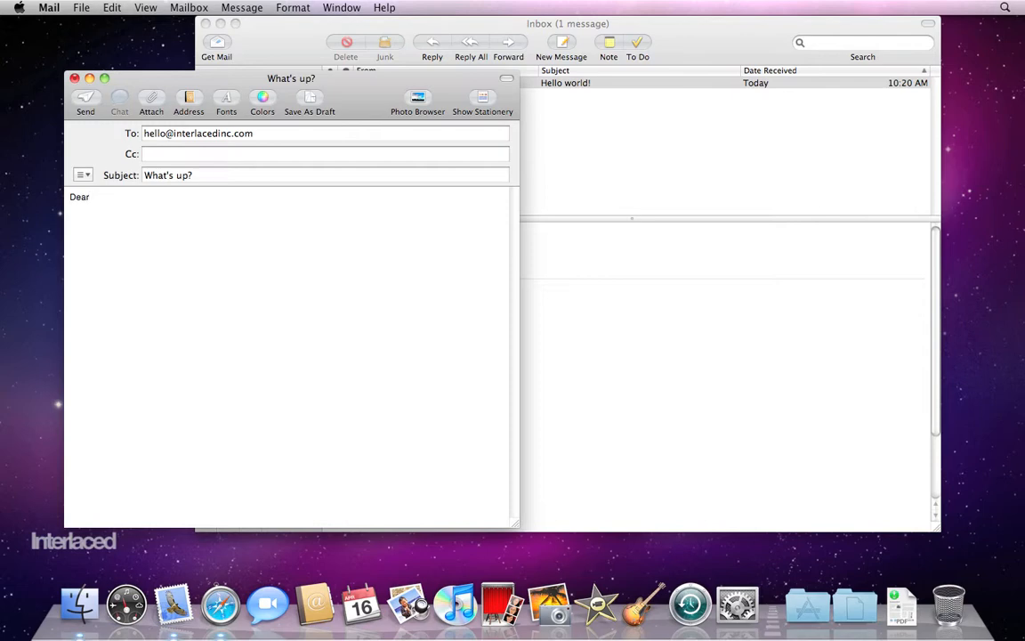
{"action": "type", "text": "Important P"}
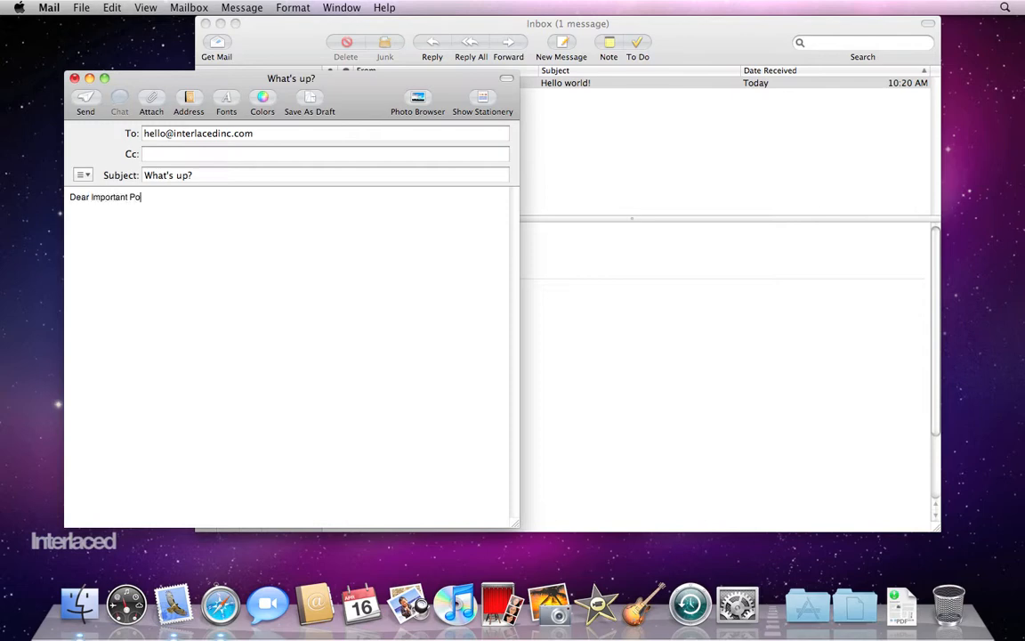
{"action": "type", "text": "ople,"}
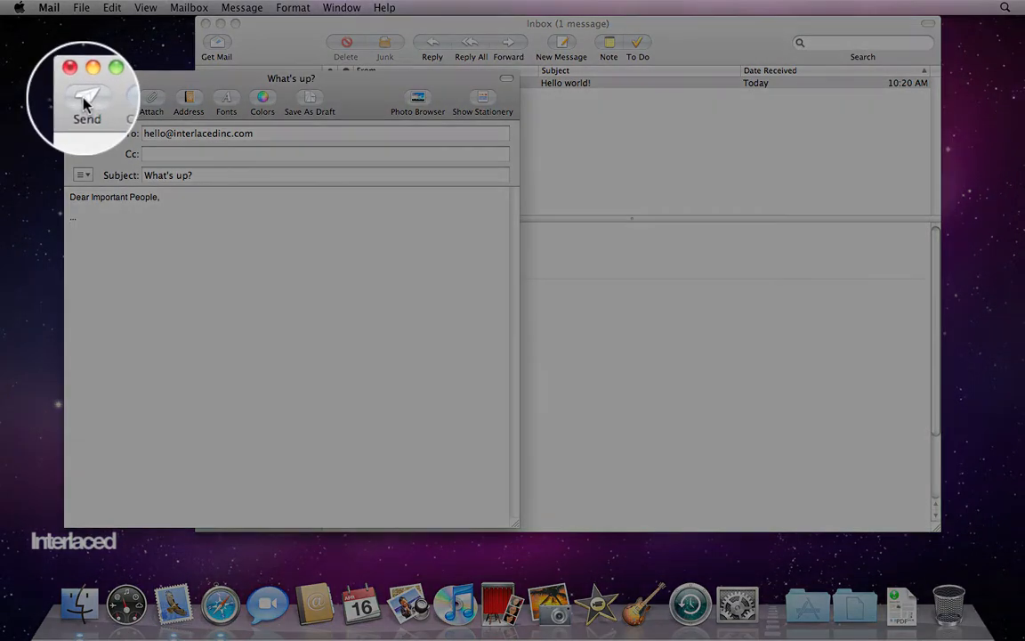
{"action": "mouse_move", "coordinate": [86, 102]}
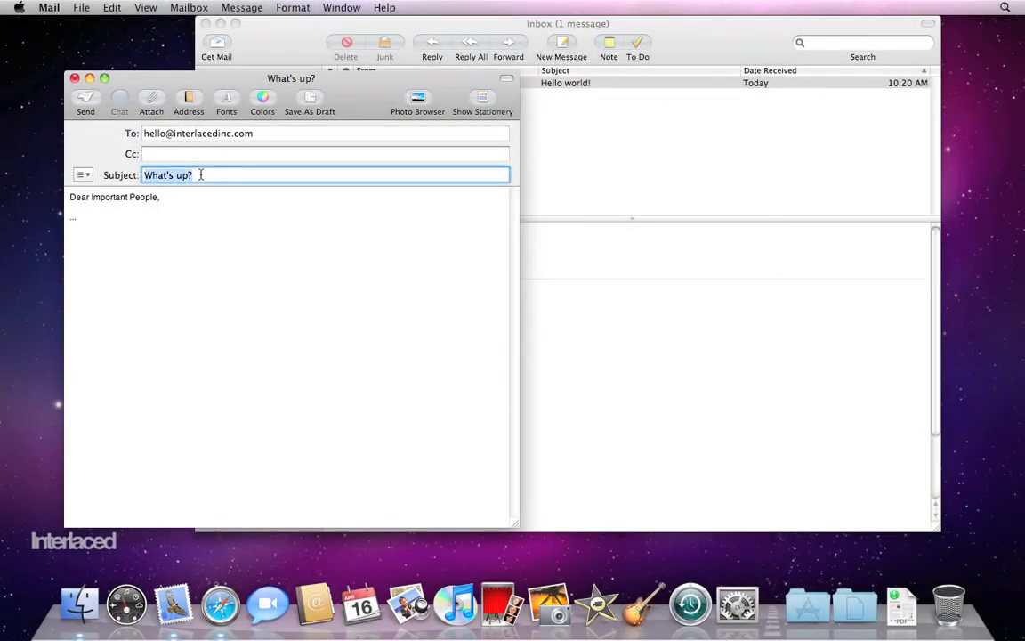
Step: Replace the subject with "Thank you"
{"action": "type", "text": "Thanky"}
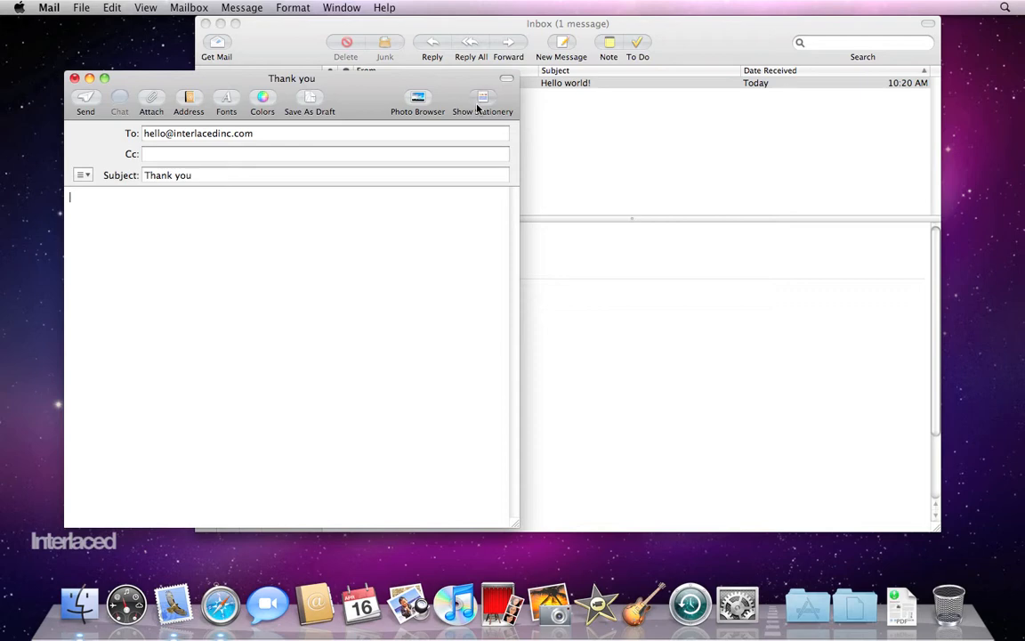
Step: Show stationery, browse Announcements, Stationery and Sentiments, and apply the Thank You design
{"action": "left_click", "coordinate": [483, 98]}
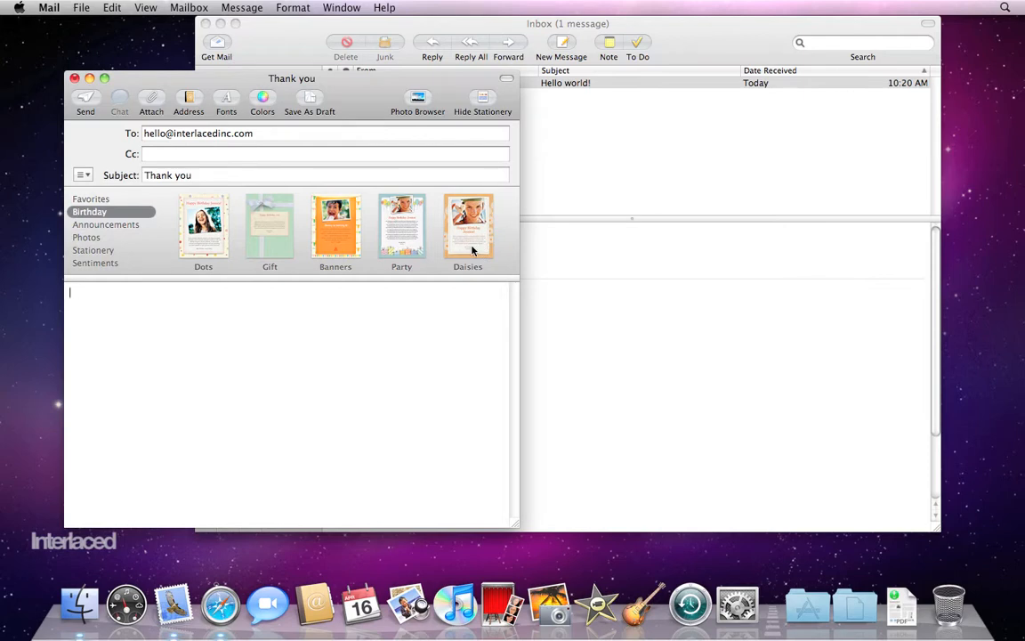
{"action": "mouse_move", "coordinate": [151, 234]}
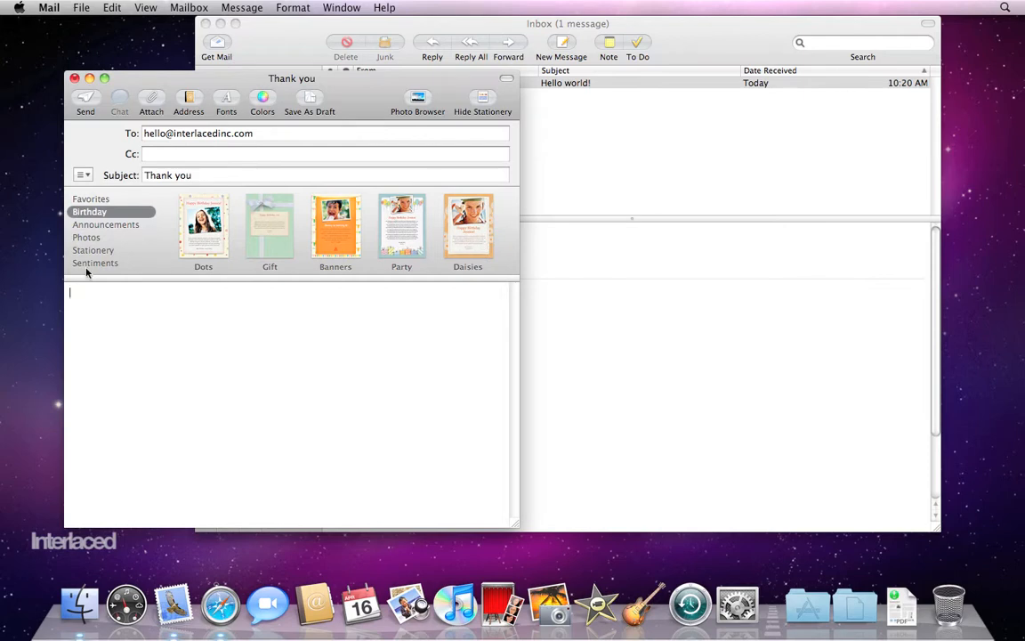
{"action": "left_click", "coordinate": [105, 224]}
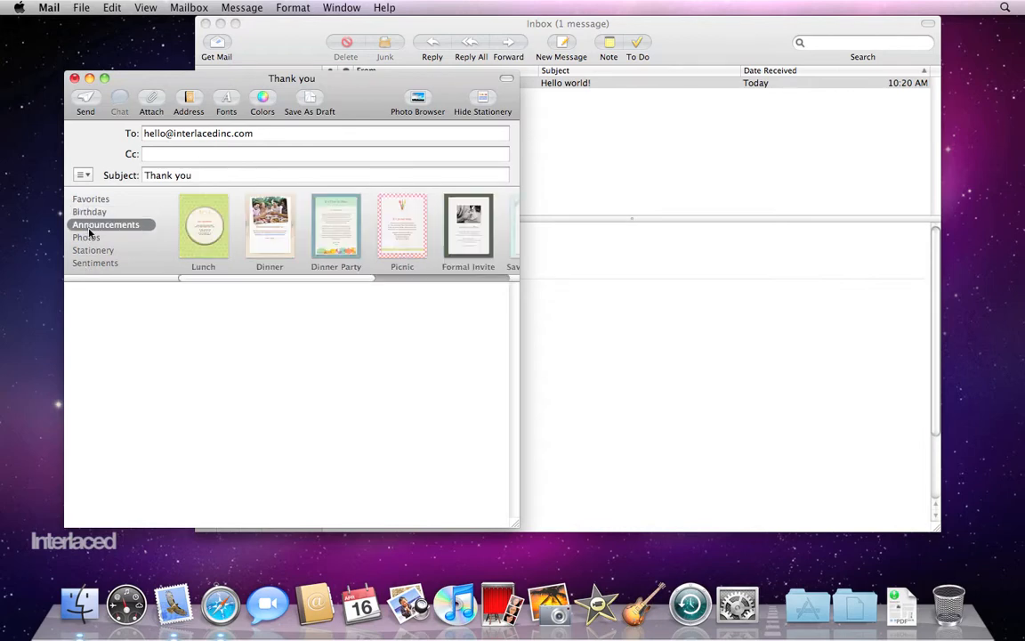
{"action": "left_click", "coordinate": [93, 250]}
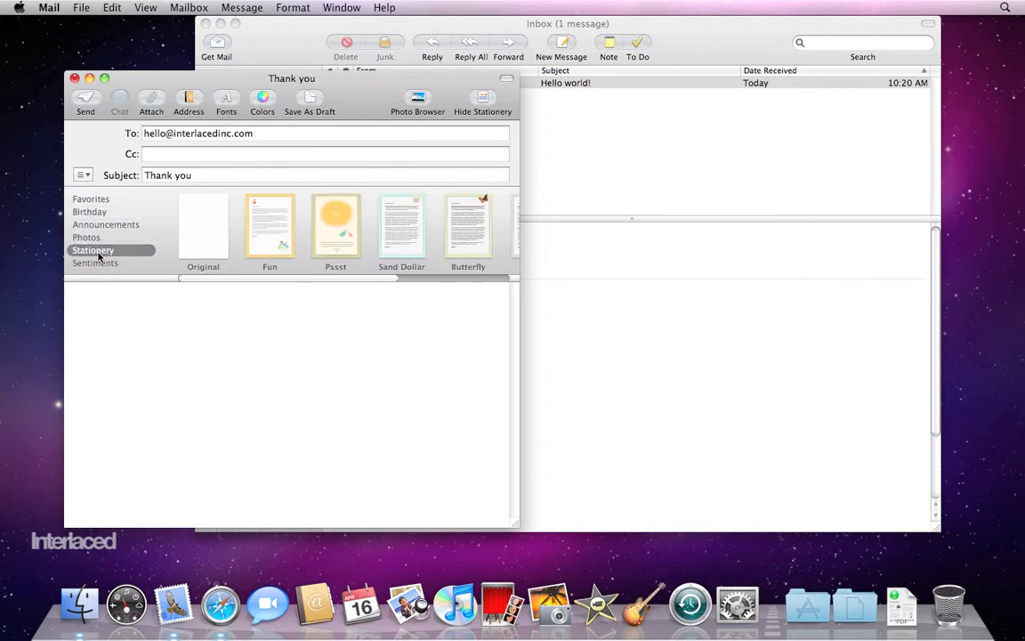
{"action": "left_click", "coordinate": [96, 264]}
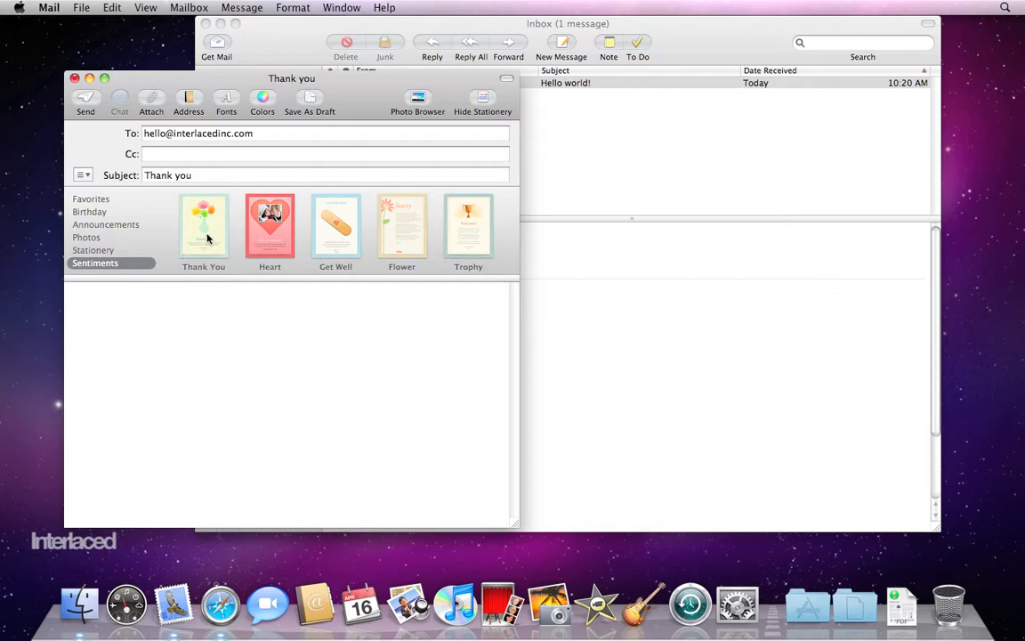
{"action": "left_click", "coordinate": [203, 224]}
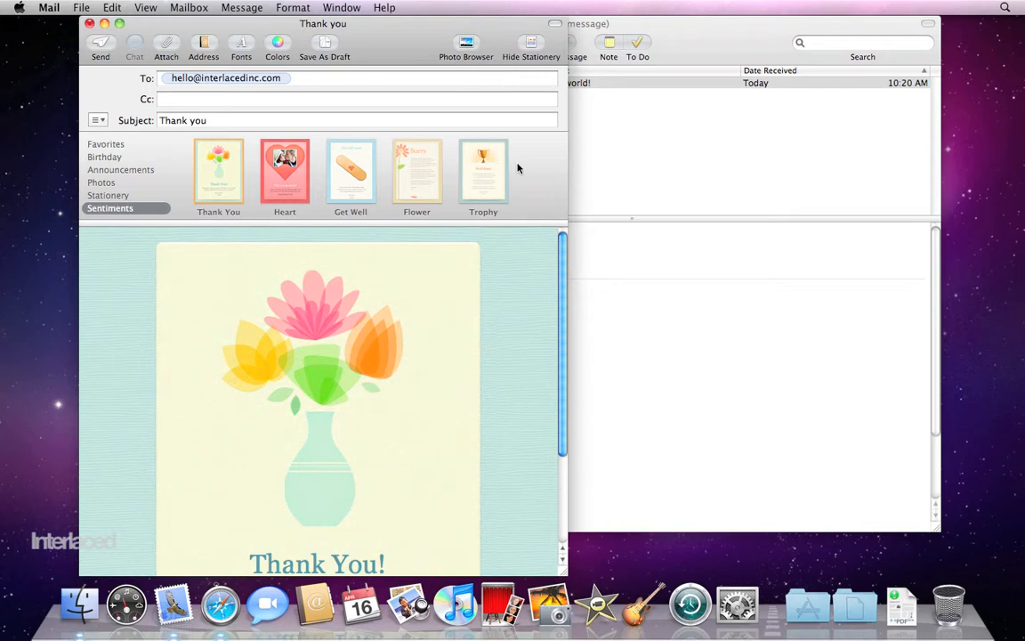
Step: Hide stationery and write "Thank you so much for your help! You were the best!" signed "Thanks, Me"
{"action": "left_click", "coordinate": [530, 45]}
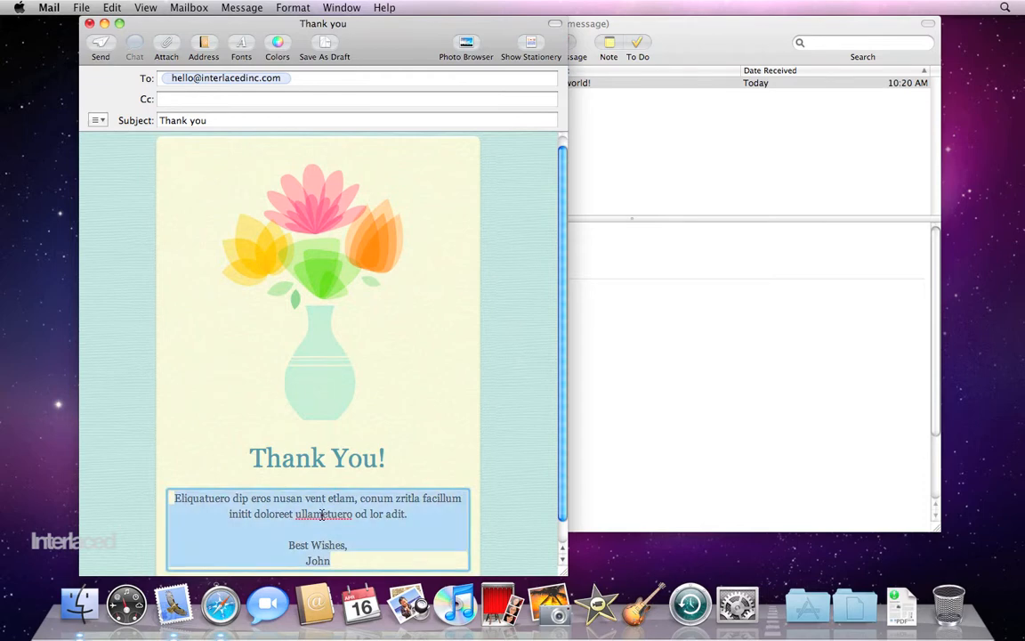
{"action": "type", "text": "Thank you so much"}
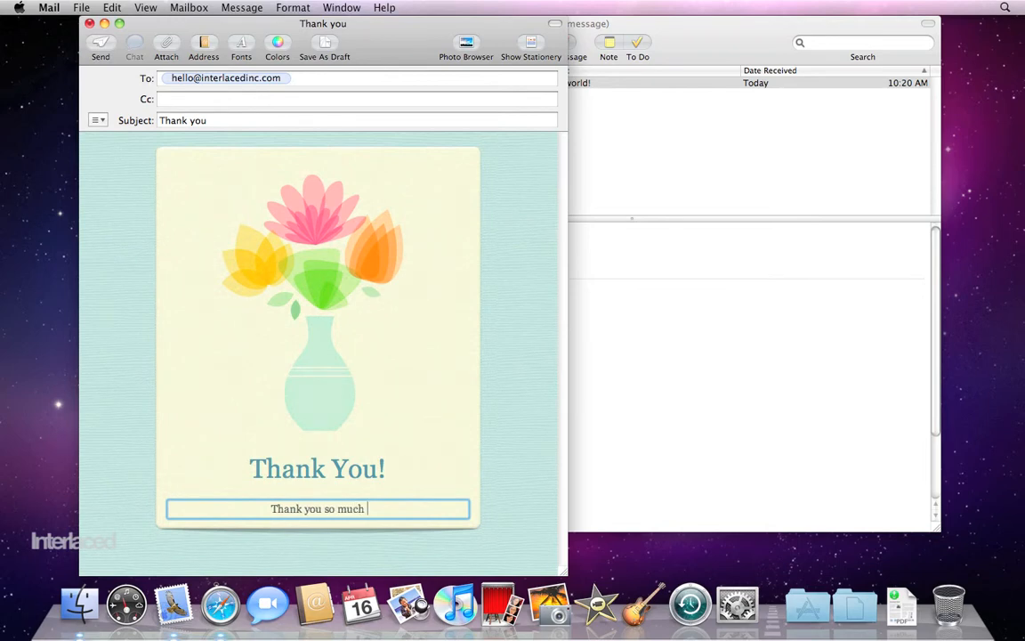
{"action": "type", "text": "for your help"}
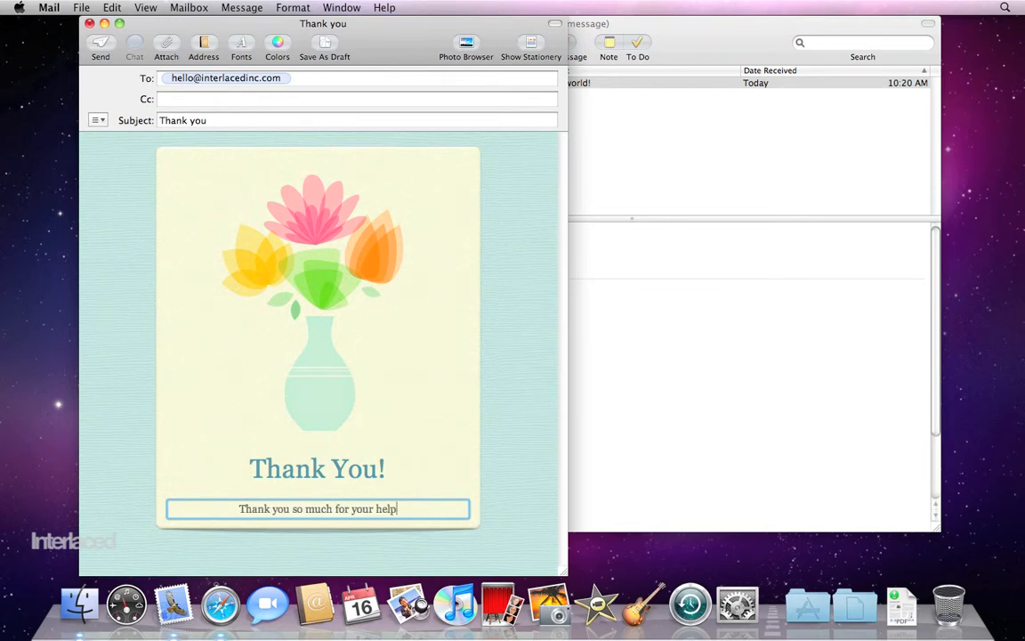
{"action": "type", "text": "You were"}
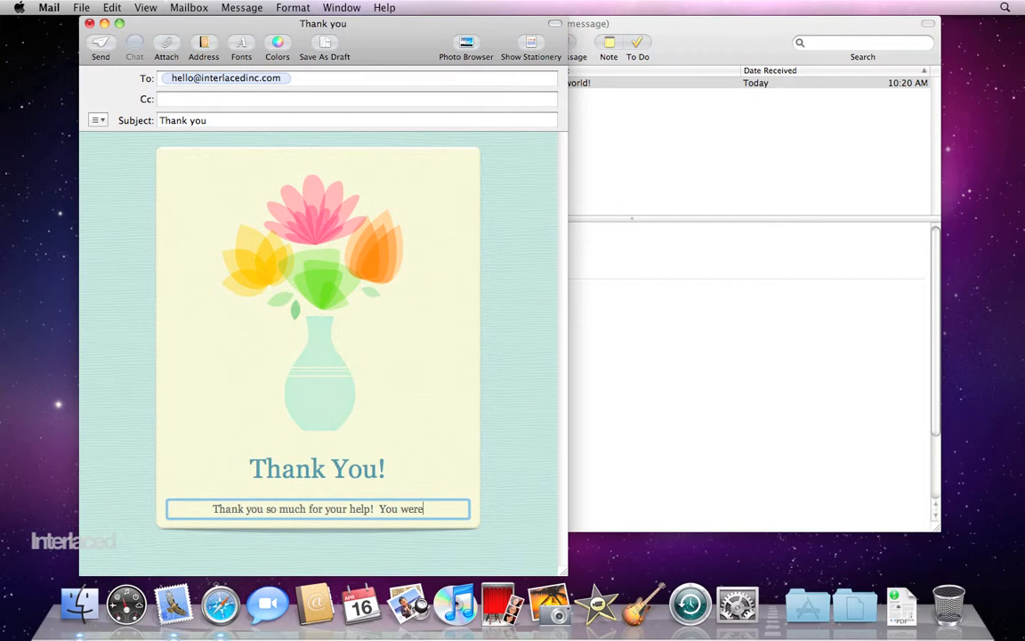
{"action": "type", "text": "the best!"}
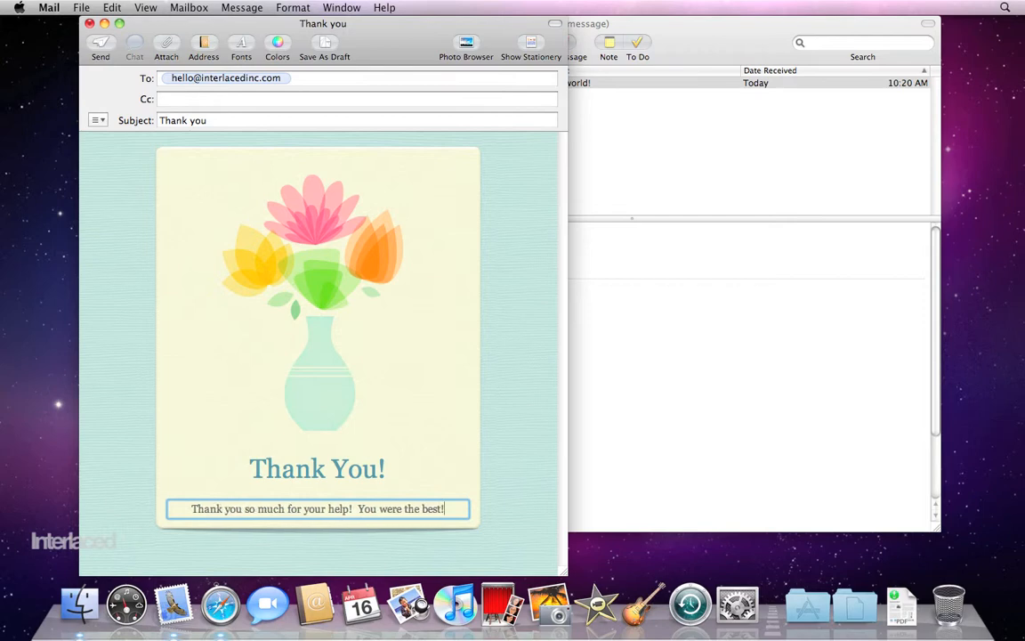
{"action": "type", "text": "Thanks,"}
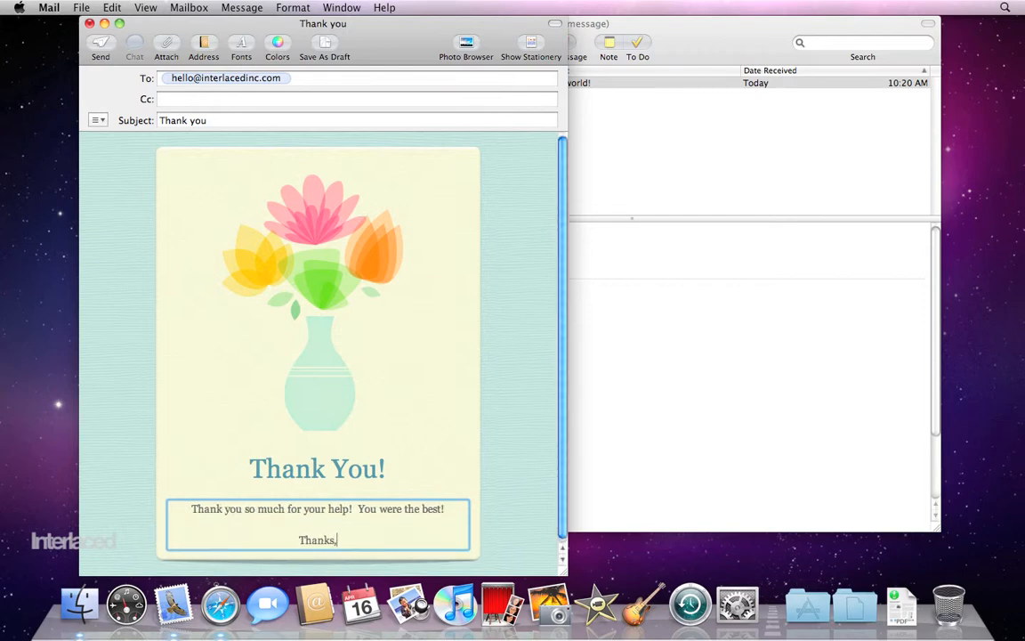
{"action": "type", "text": "Me"}
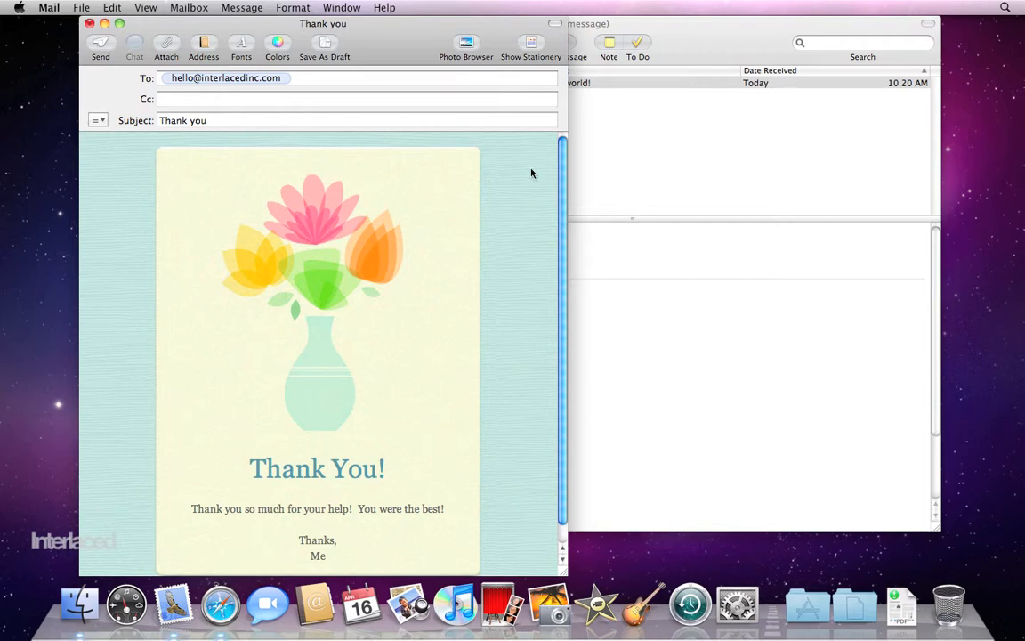
Step: Show the stationery choices again over the finished card
{"action": "left_click", "coordinate": [530, 44]}
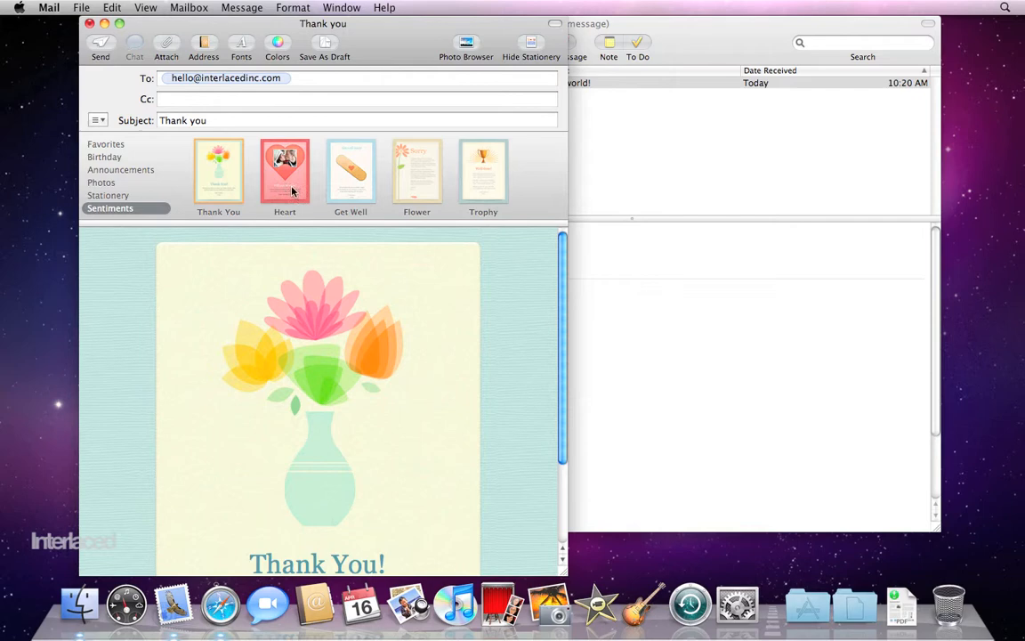
Step: Try the Heart, Get Well and a Photos collage design on the note
{"action": "left_click", "coordinate": [285, 171]}
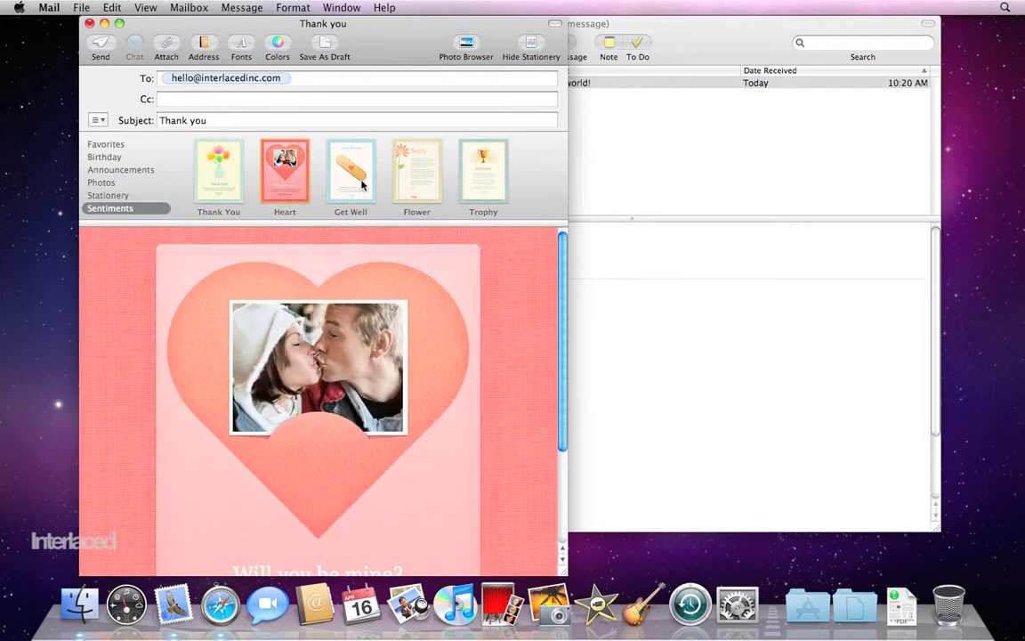
{"action": "left_click", "coordinate": [349, 169]}
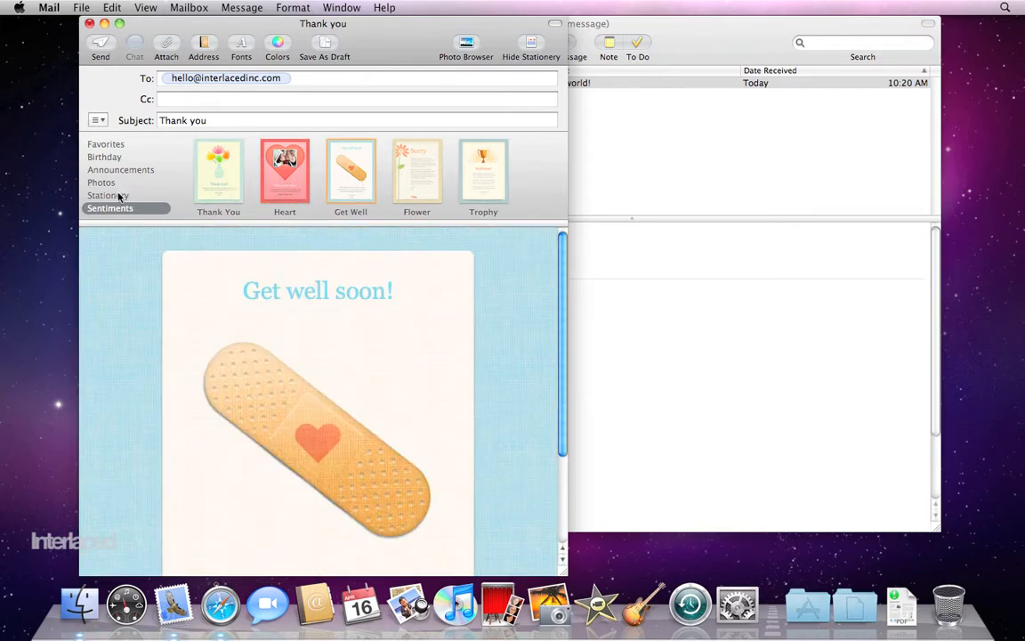
{"action": "left_click", "coordinate": [101, 182]}
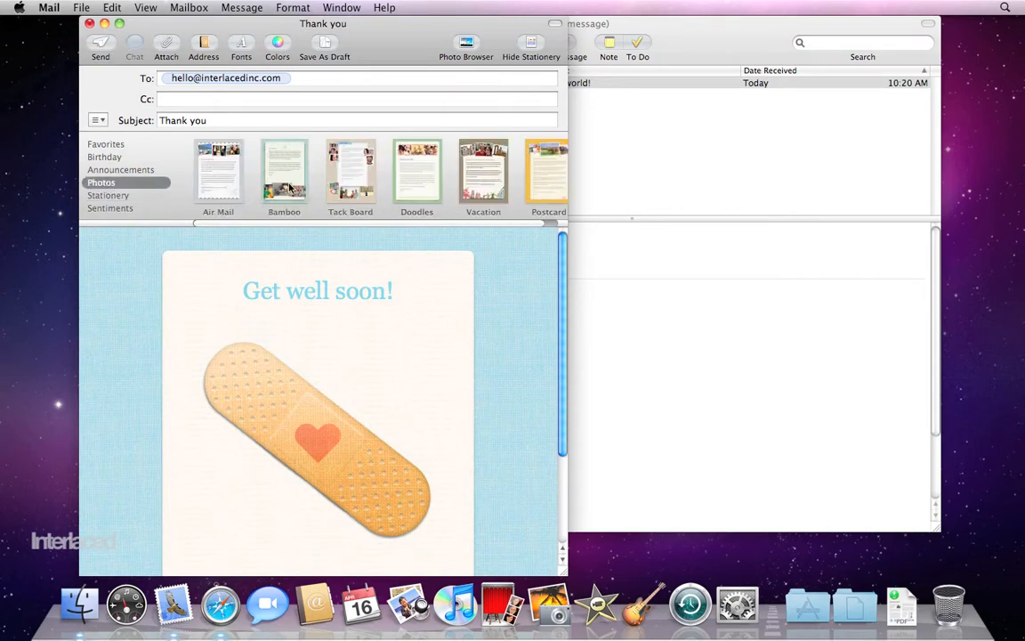
{"action": "left_click", "coordinate": [349, 171]}
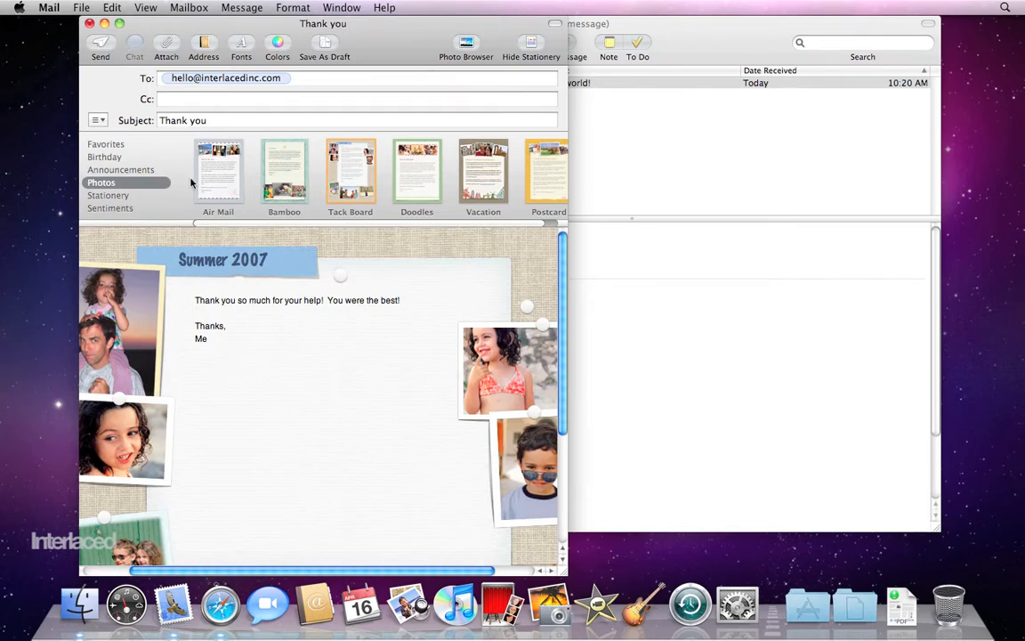
Step: Apply the Birthday Gift ribbon design and hide the stationery choices
{"action": "left_click", "coordinate": [103, 156]}
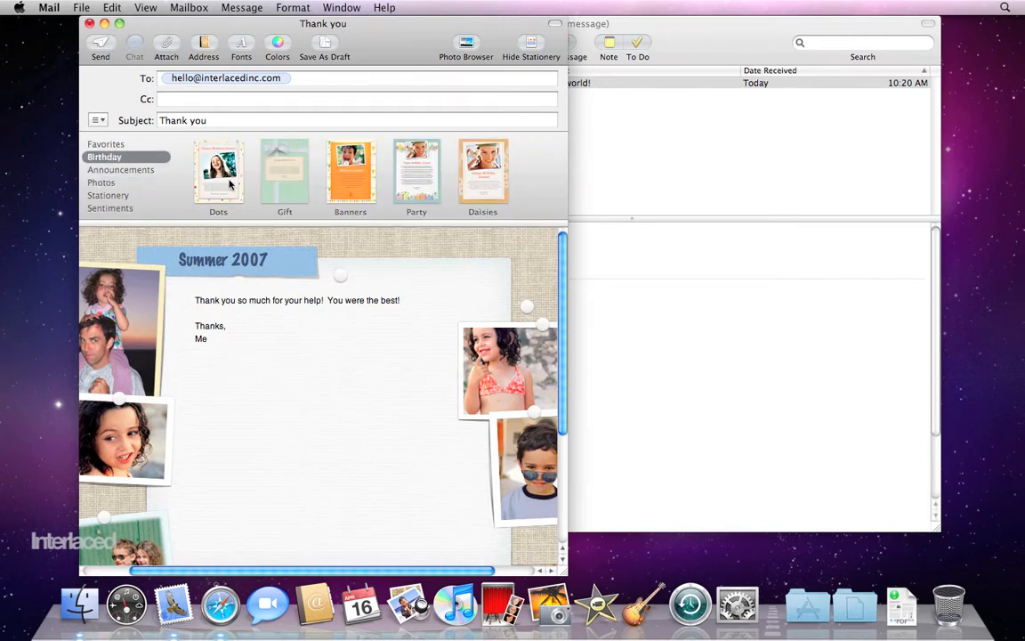
{"action": "left_click", "coordinate": [285, 171]}
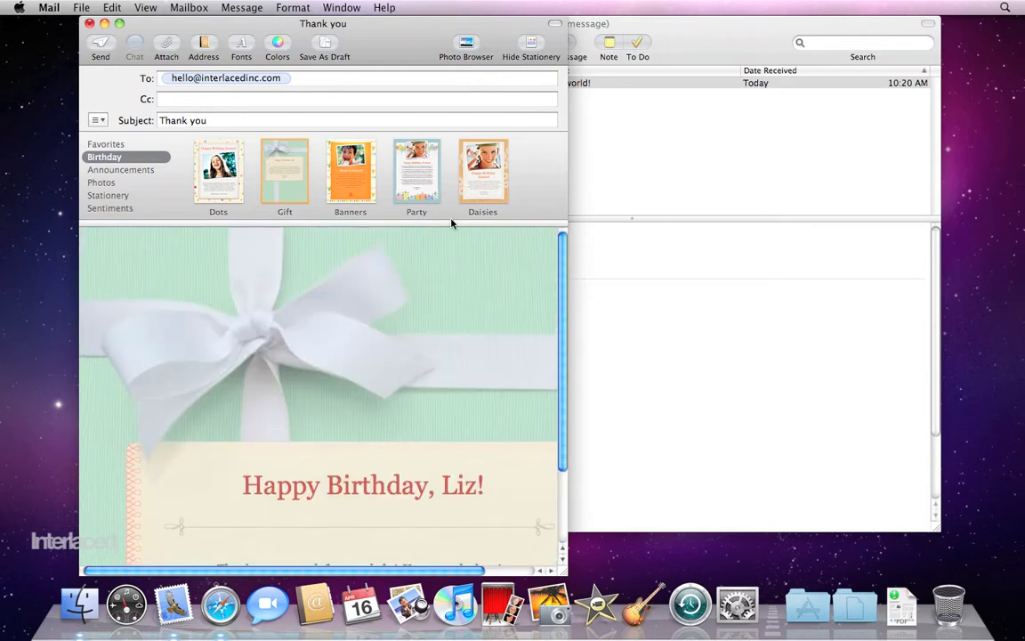
{"action": "left_click", "coordinate": [530, 45]}
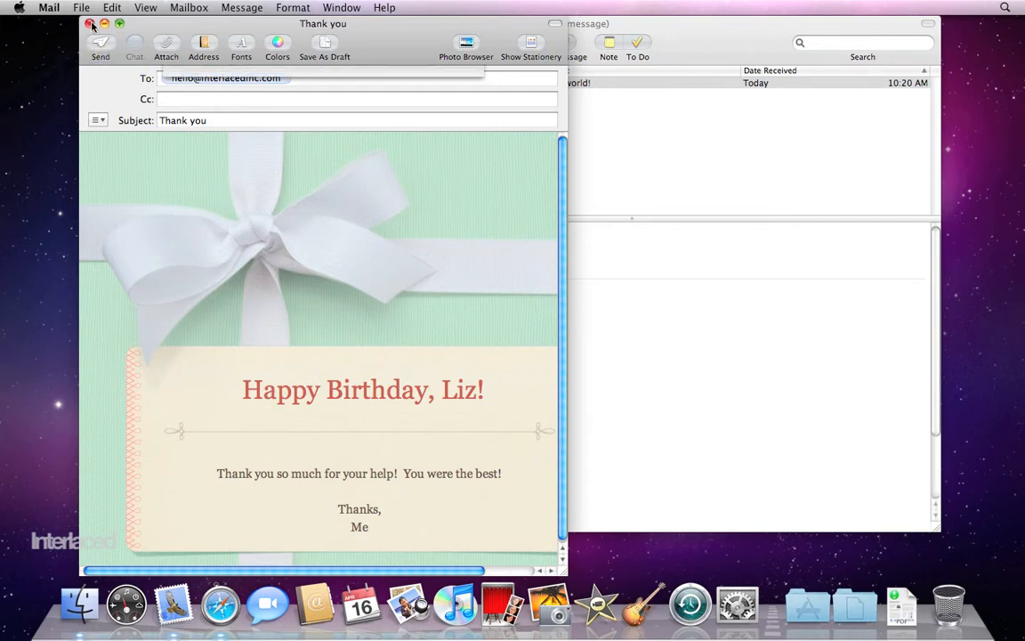
Step: Close the stationery message window to return to the inbox
{"action": "left_click", "coordinate": [89, 25]}
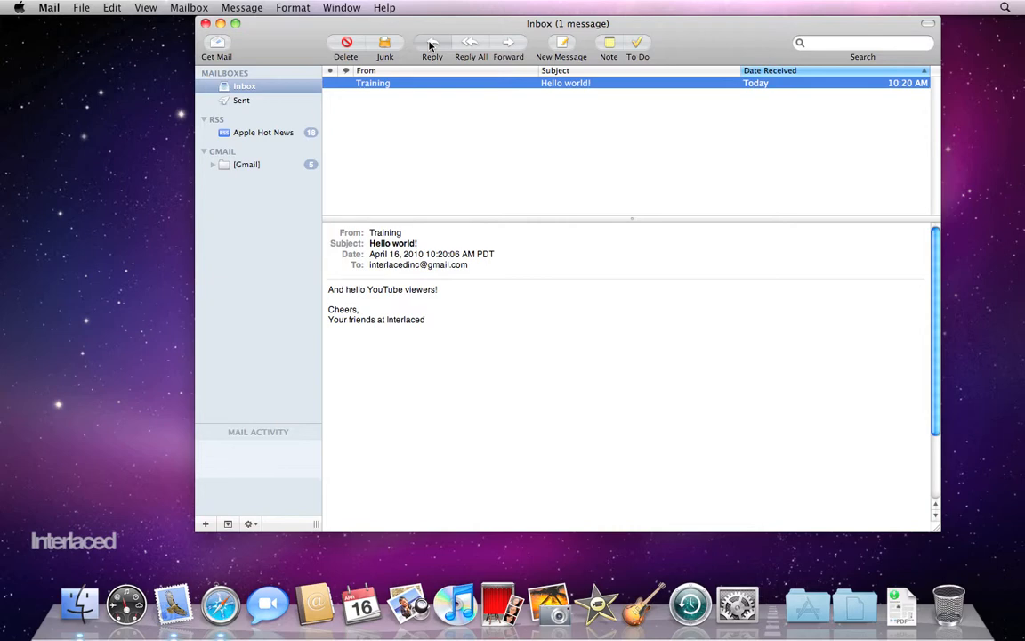
{"action": "mouse_move", "coordinate": [431, 43]}
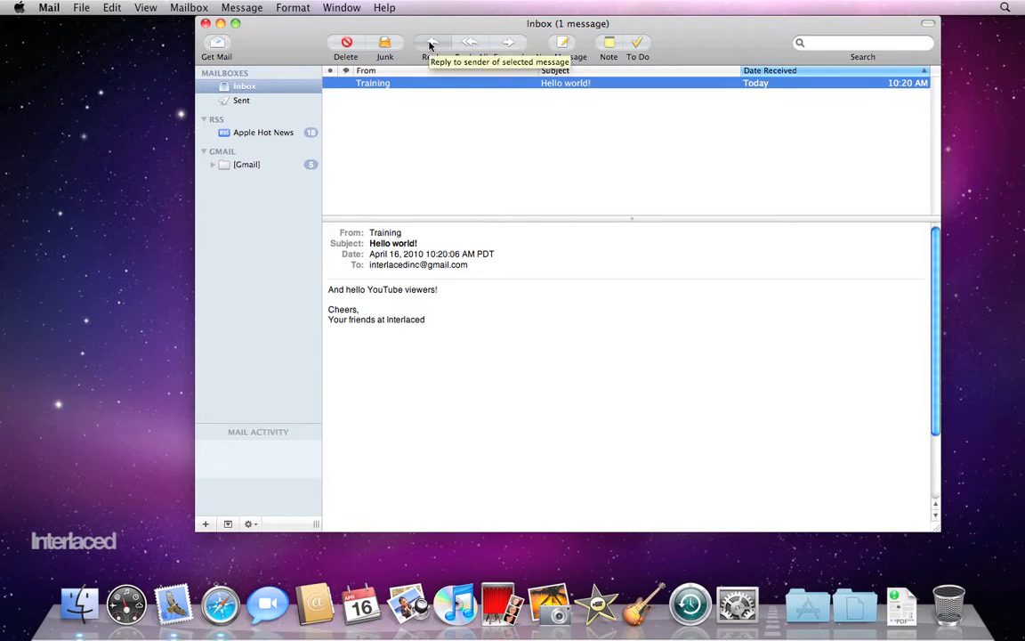
Step: Reply to "Hello world!" with "Hello to you too!" and close back to the inbox
{"action": "left_click", "coordinate": [431, 43]}
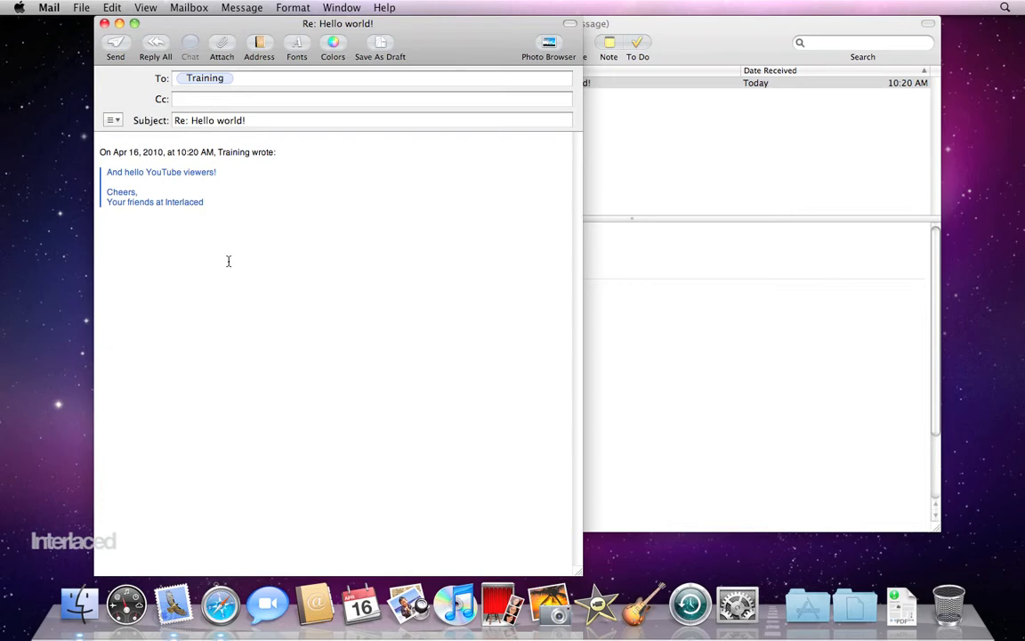
{"action": "type", "text": "Hello to you"}
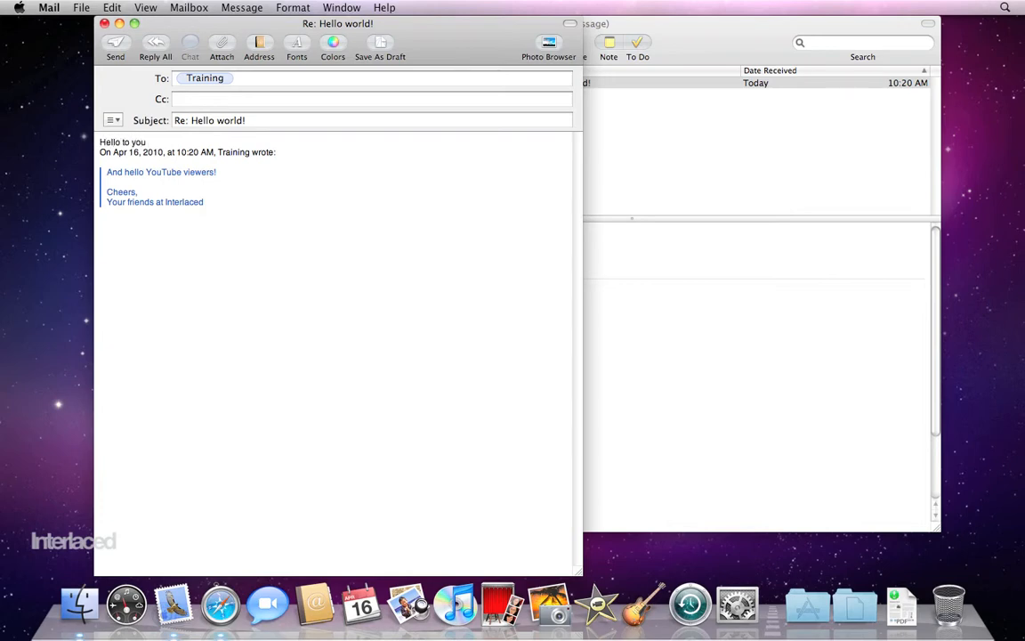
{"action": "type", "text": "too!"}
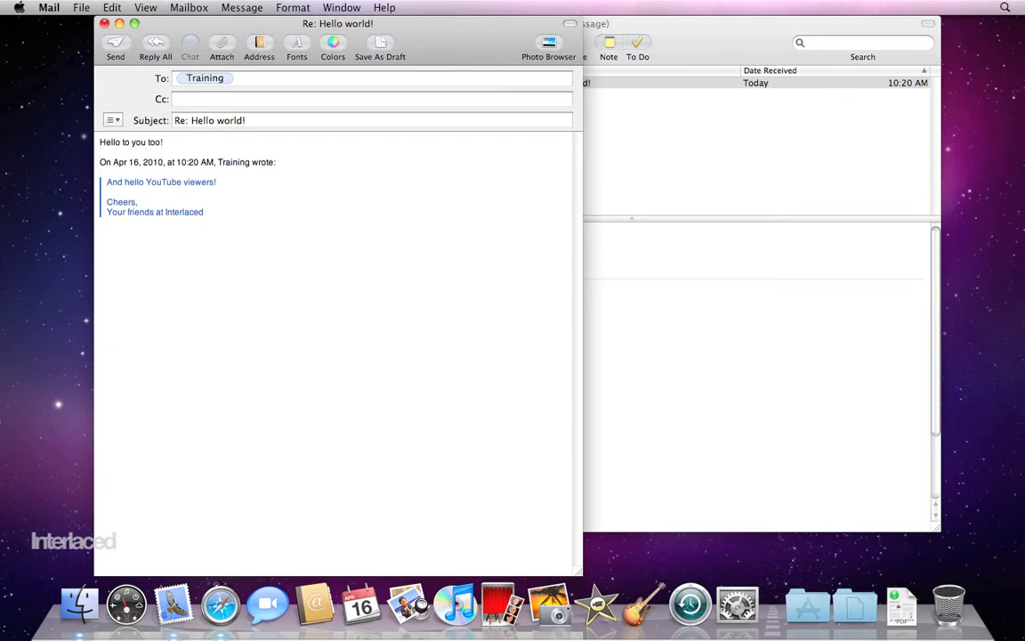
{"action": "left_click", "coordinate": [103, 23]}
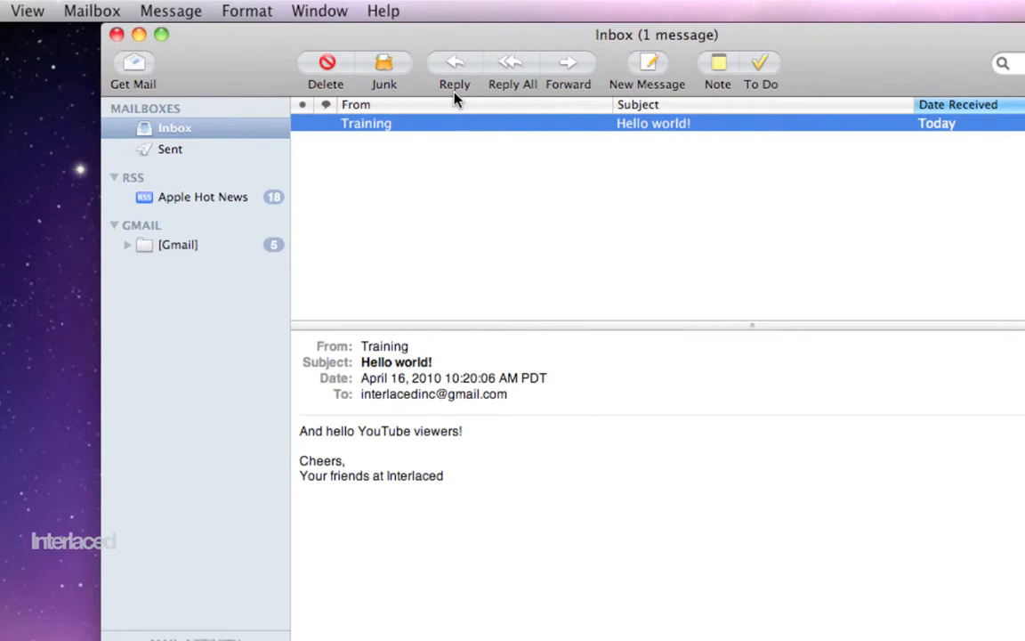
{"action": "mouse_move", "coordinate": [514, 99]}
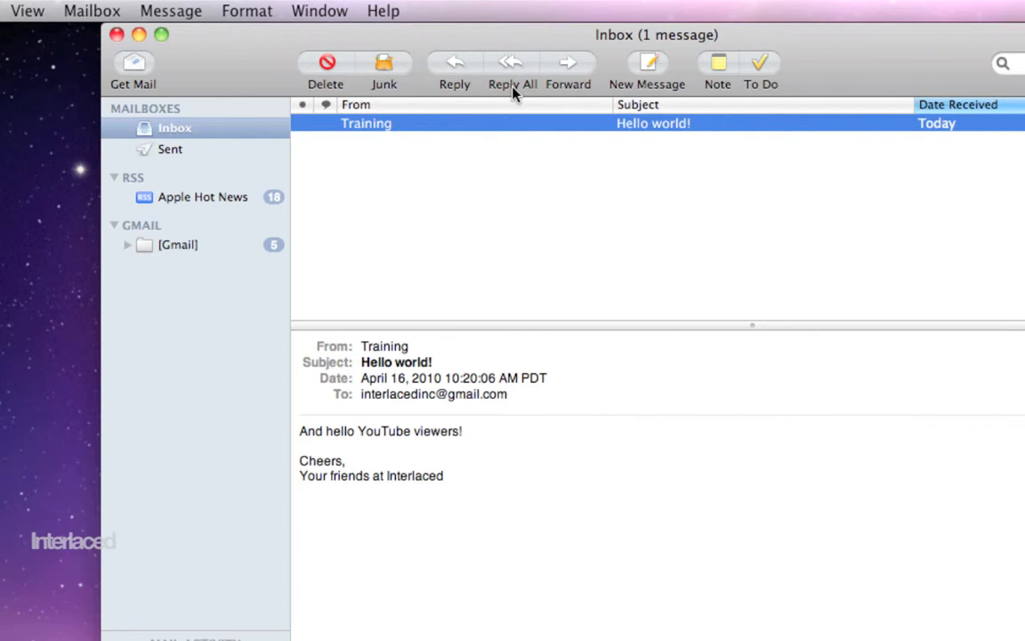
{"action": "mouse_move", "coordinate": [492, 93]}
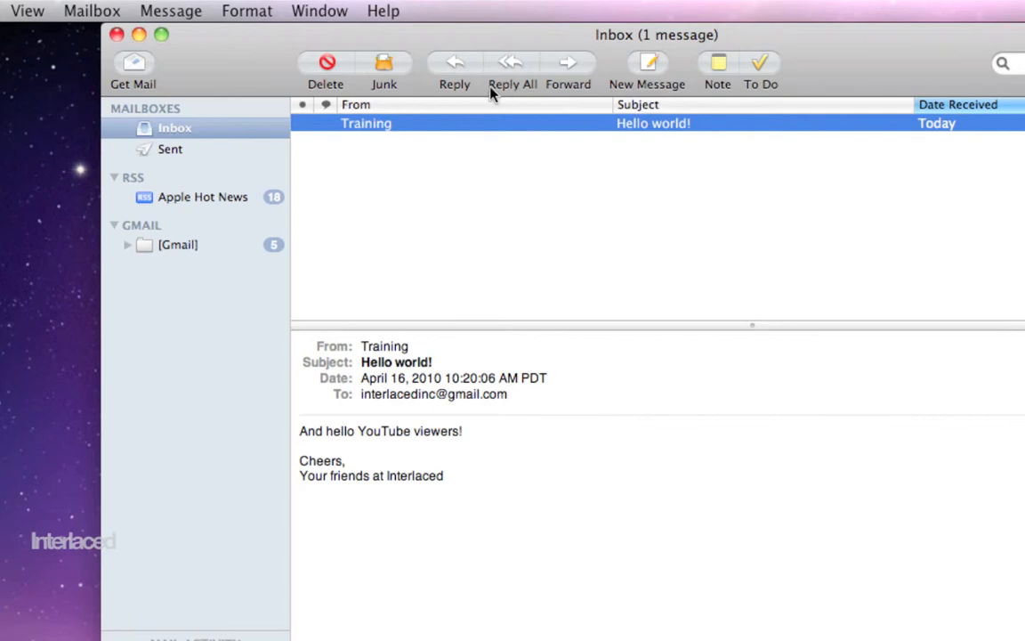
{"action": "mouse_move", "coordinate": [459, 93]}
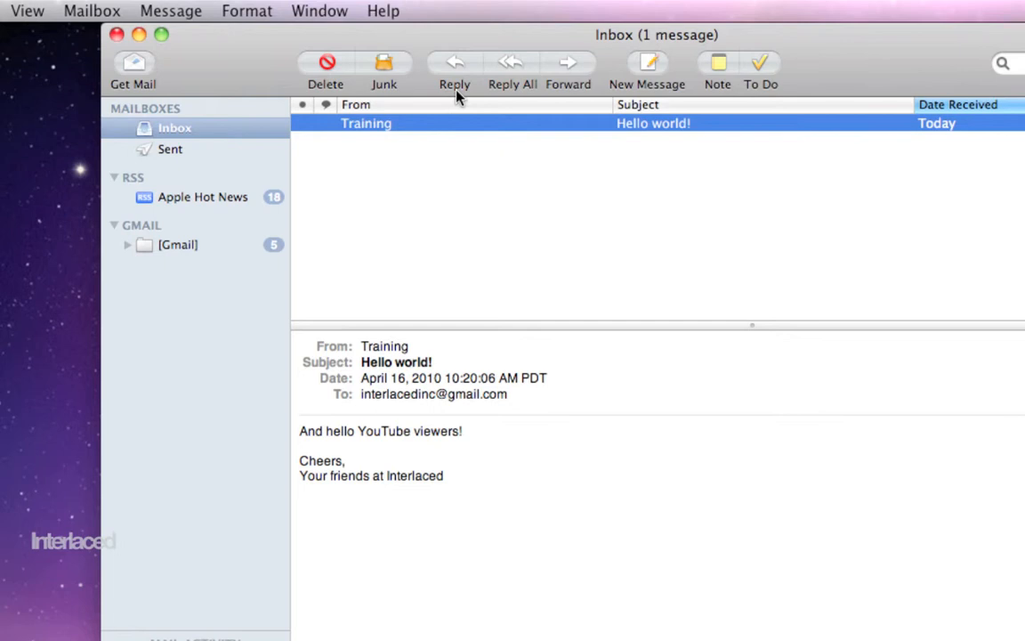
{"action": "mouse_move", "coordinate": [518, 98]}
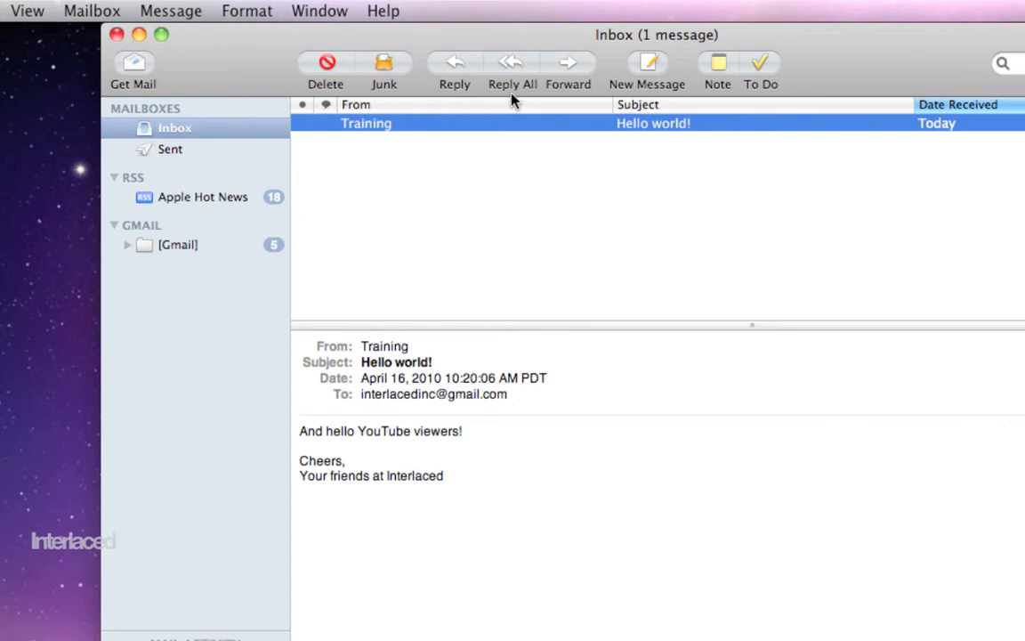
{"action": "mouse_move", "coordinate": [527, 98]}
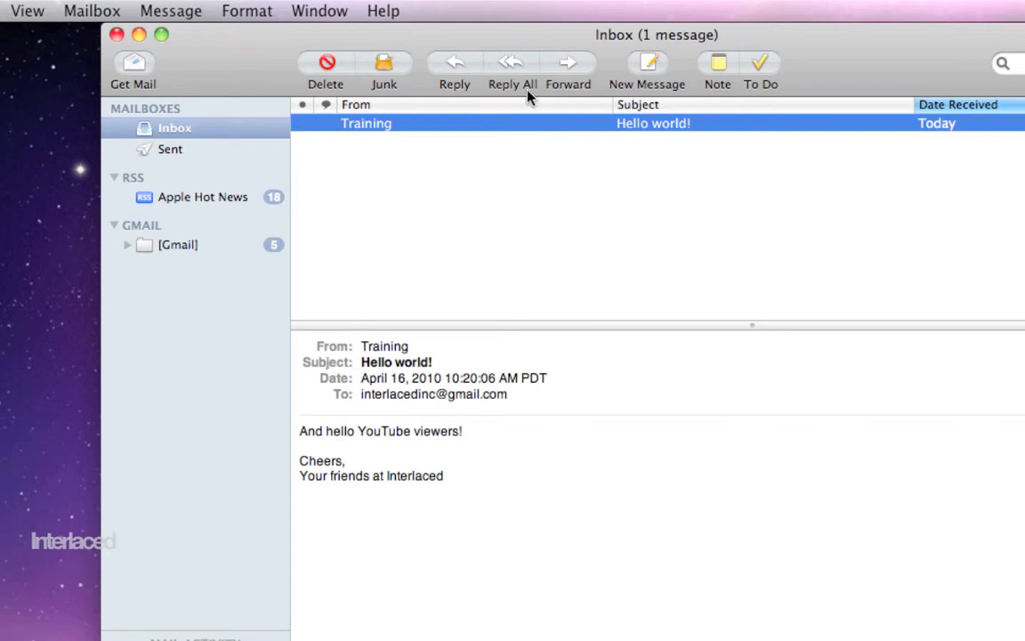
{"action": "mouse_move", "coordinate": [568, 68]}
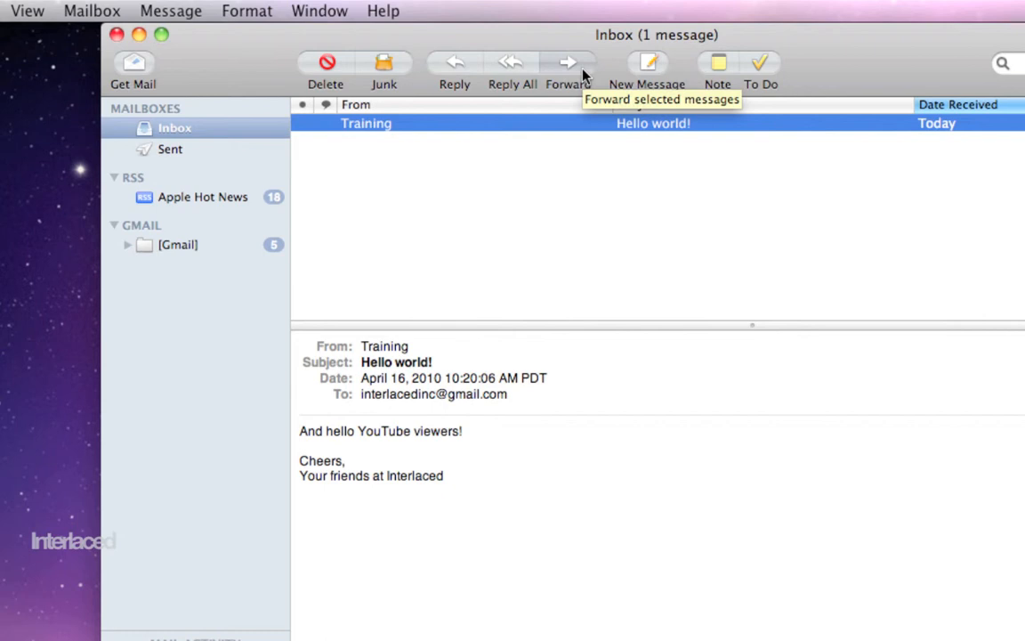
{"action": "left_click", "coordinate": [568, 67]}
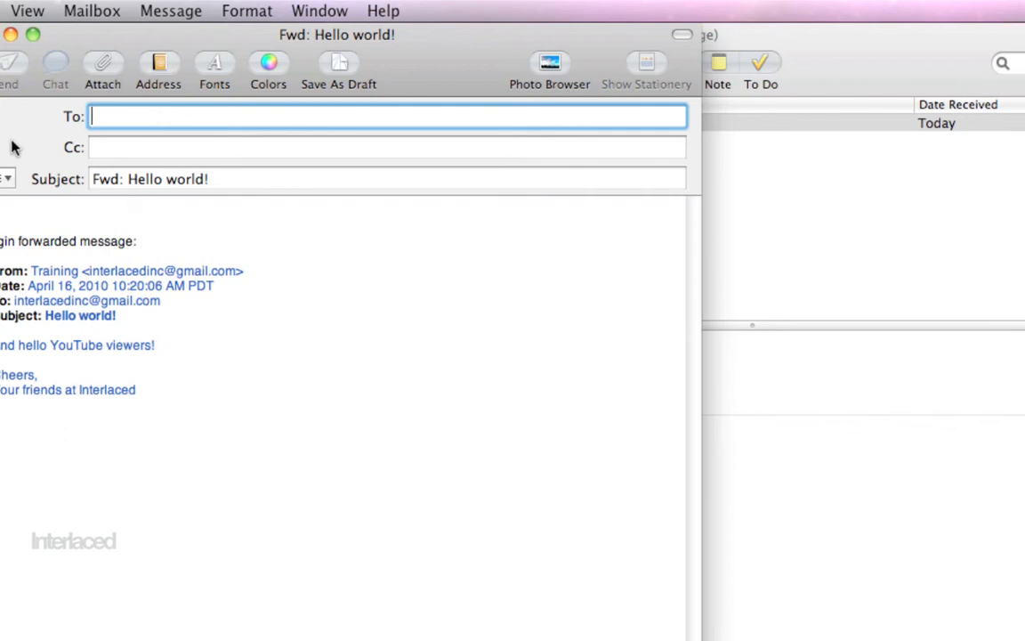
{"action": "mouse_move", "coordinate": [50, 231]}
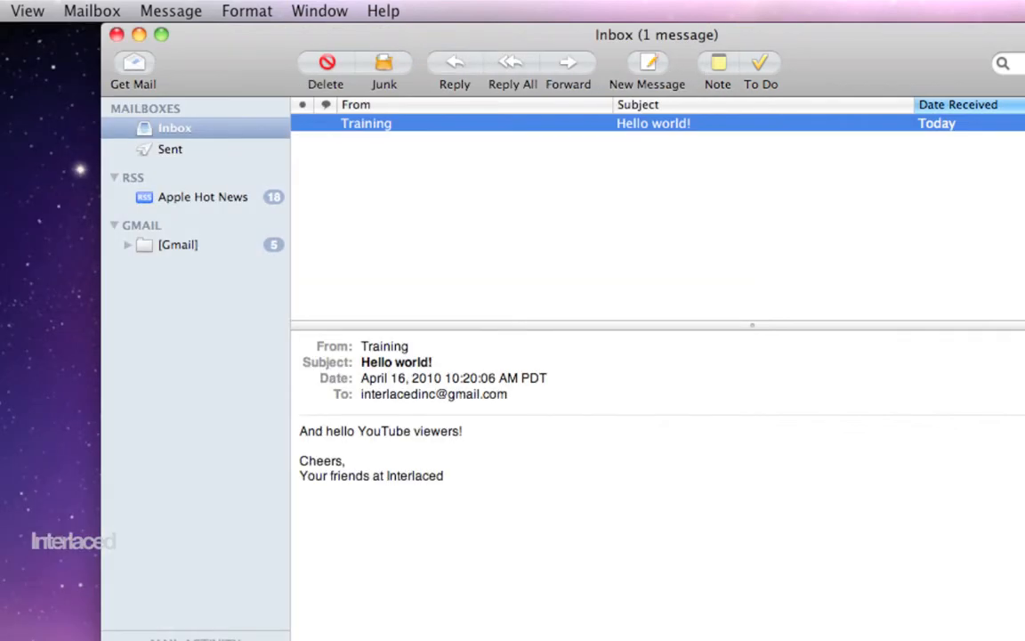
{"action": "mouse_move", "coordinate": [495, 151]}
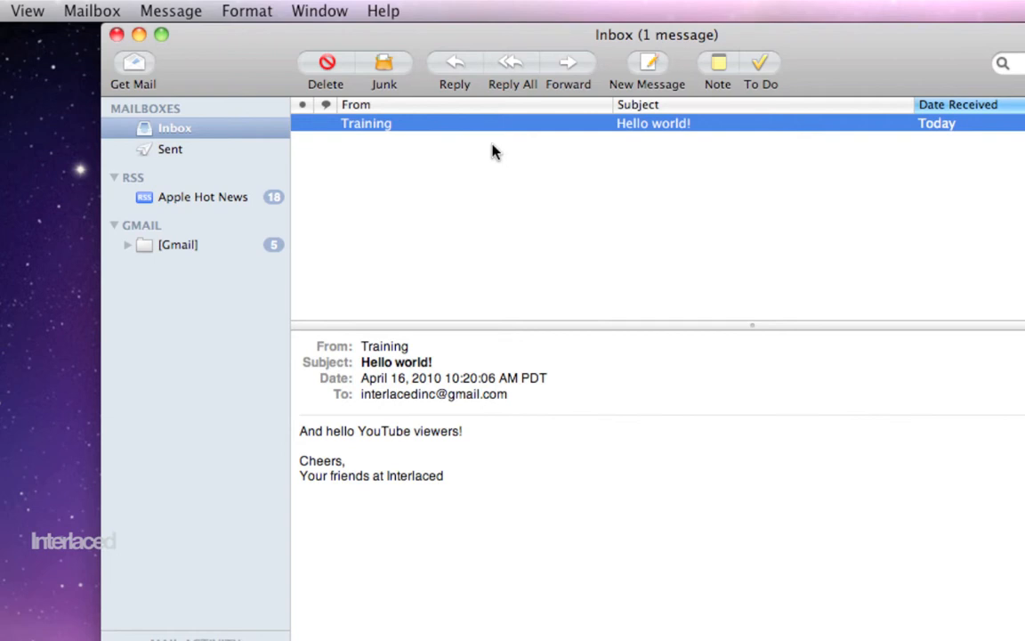